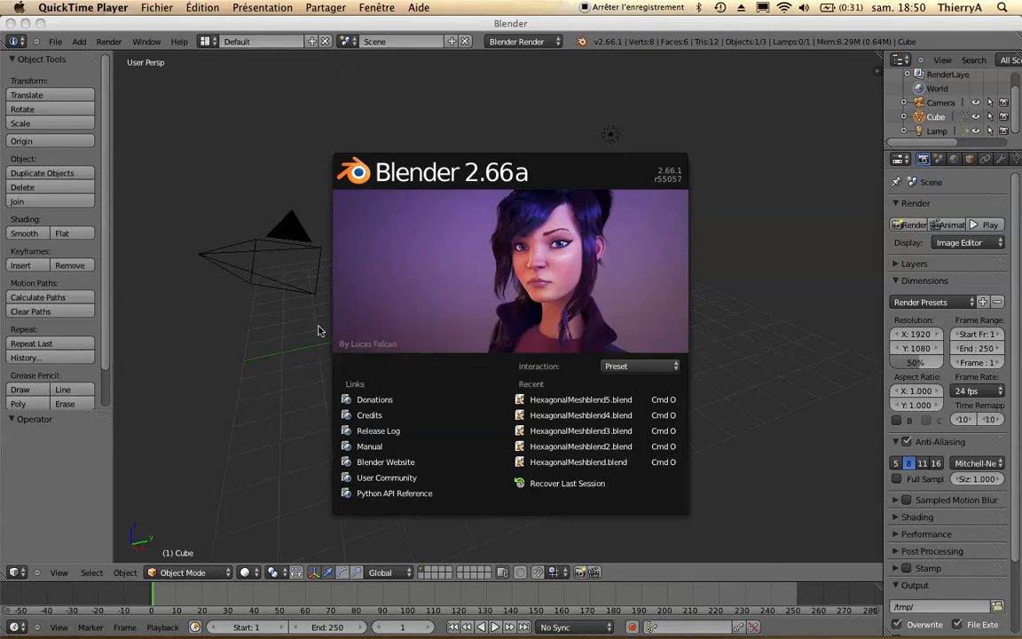
mouse_move(302, 362)
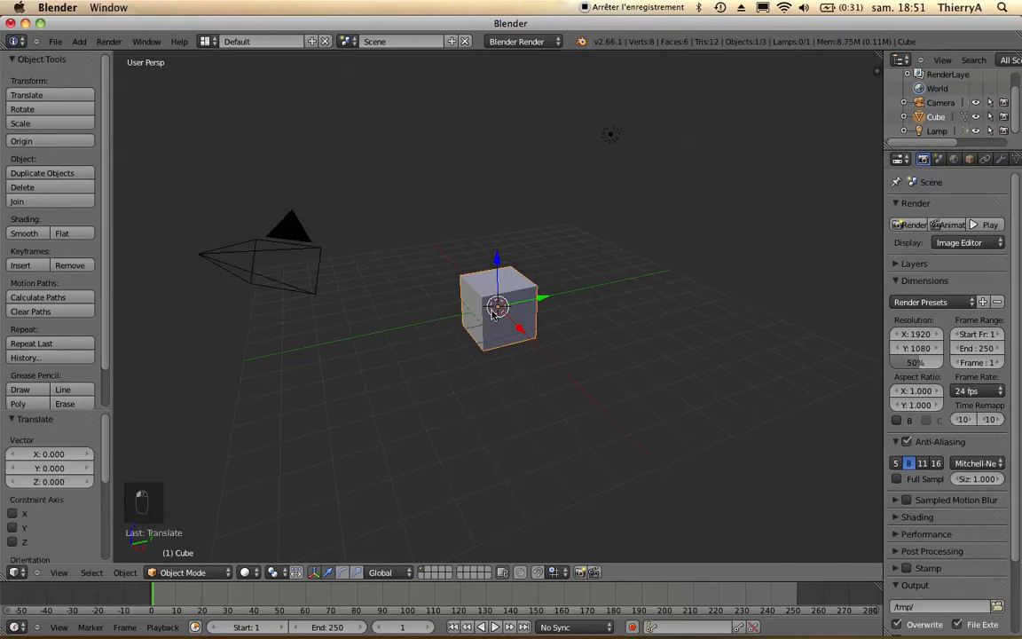
Step: Delete the default cube, add a plane scaled 10x and subdivide it into a fine grid
key("X")
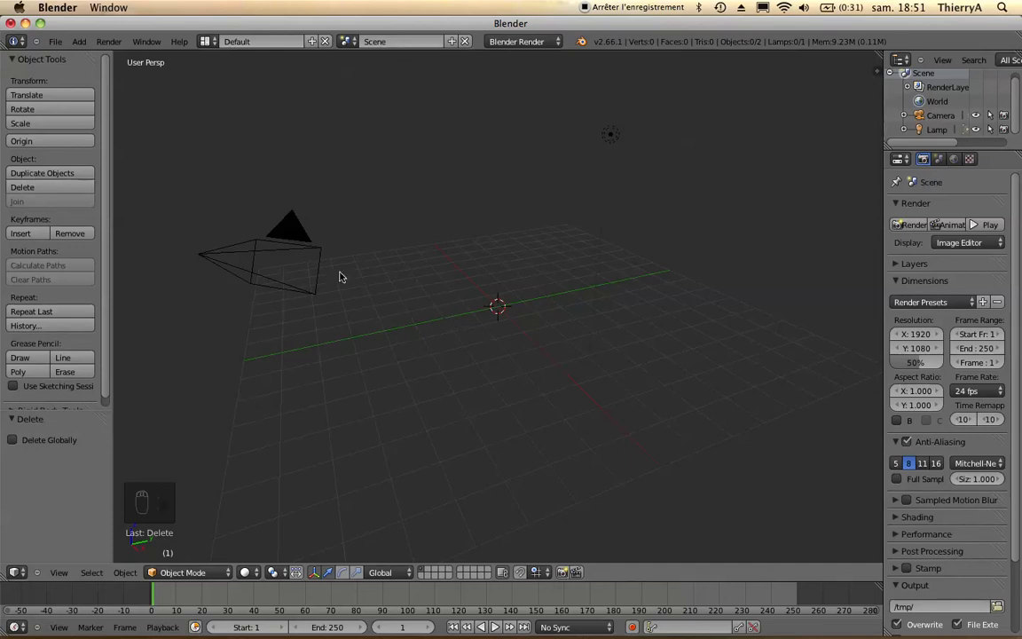
key("shift+a")
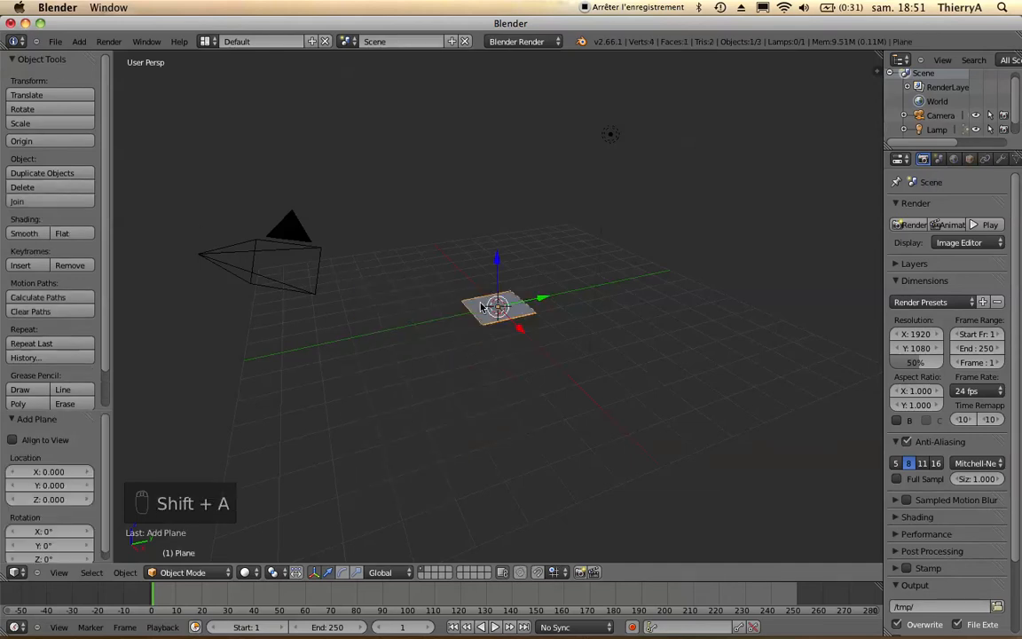
key("s")
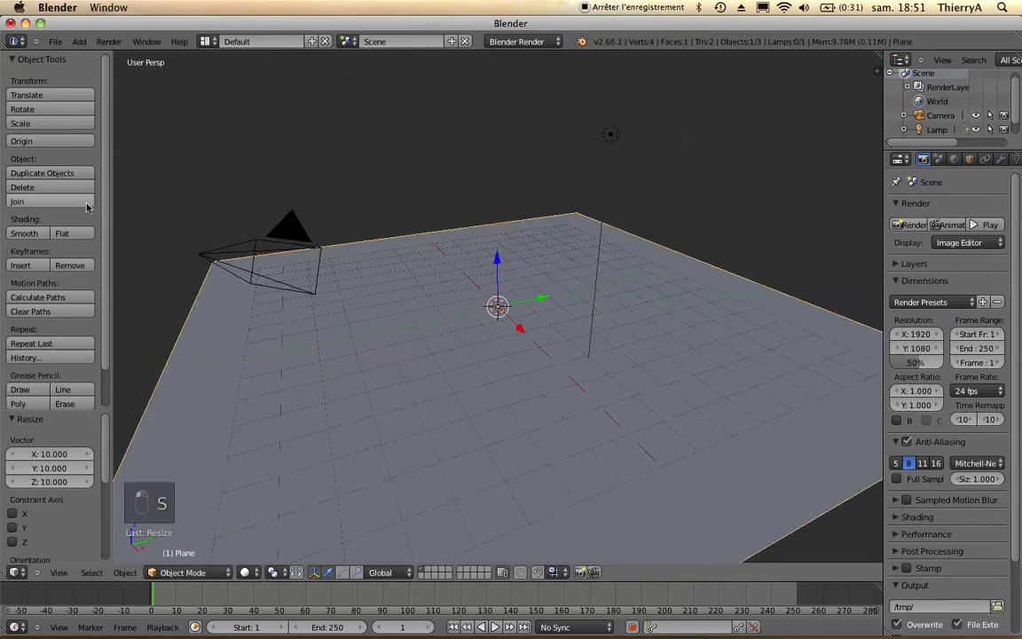
key("Tab")
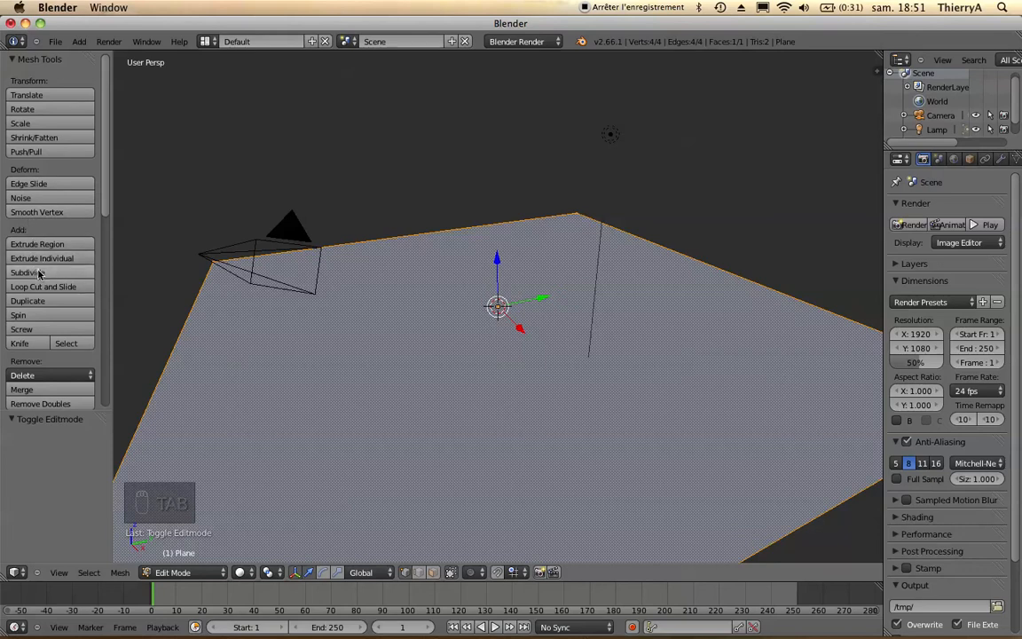
left_click(28, 273)
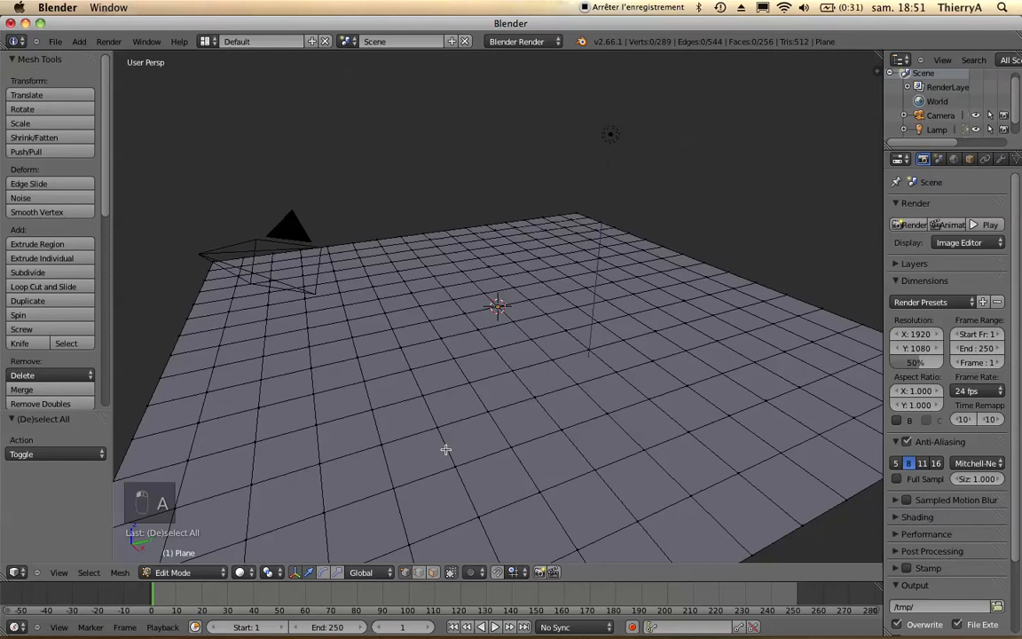
mouse_move(50, 575)
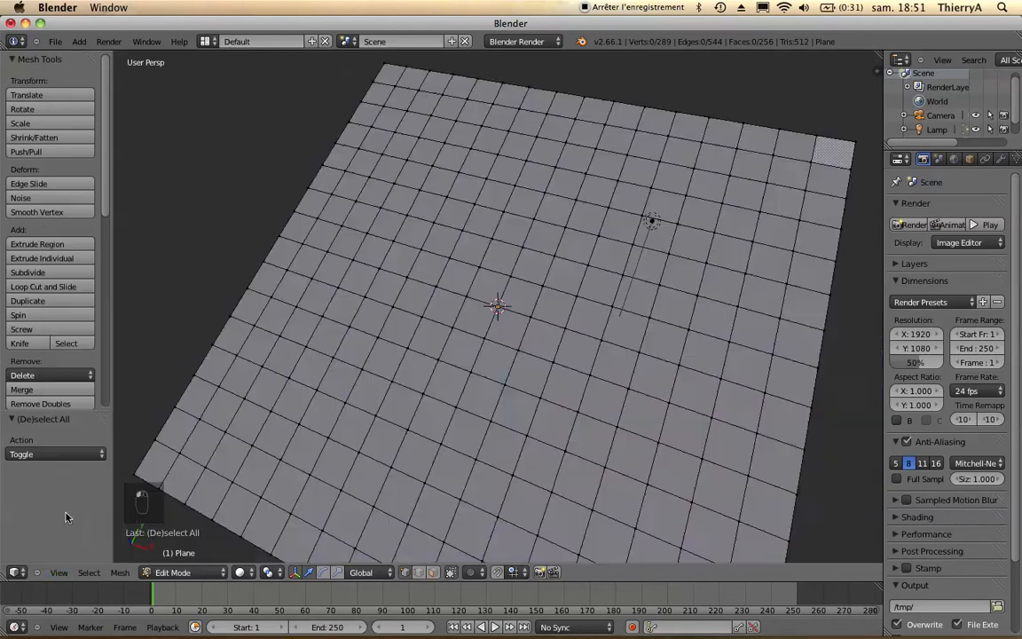
Step: From top view raise a few grid vertices along Z, then delete the whole plane
key("KP_7")
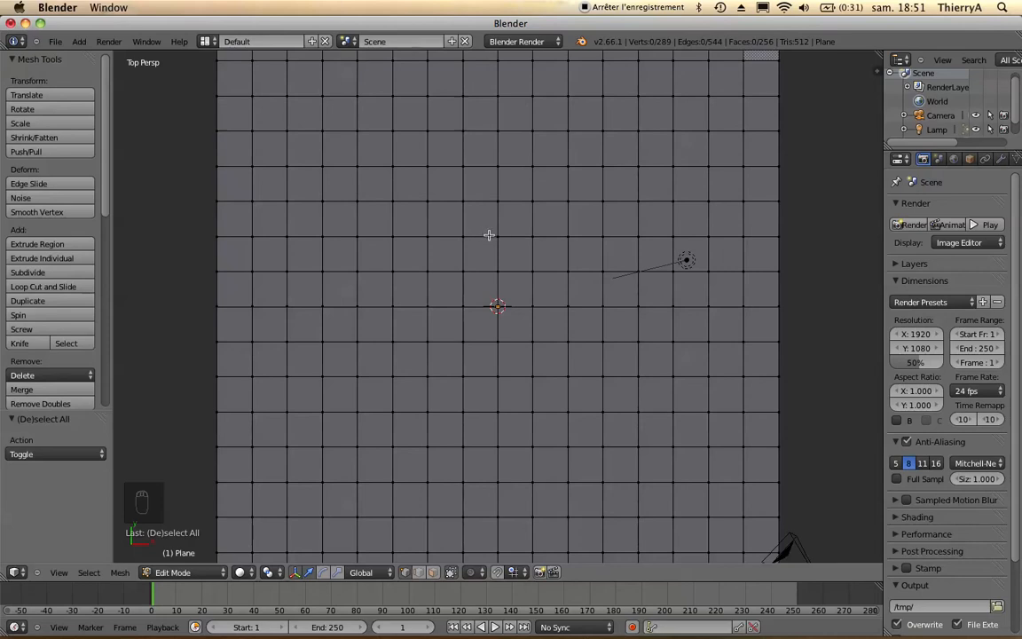
left_click(498, 235)
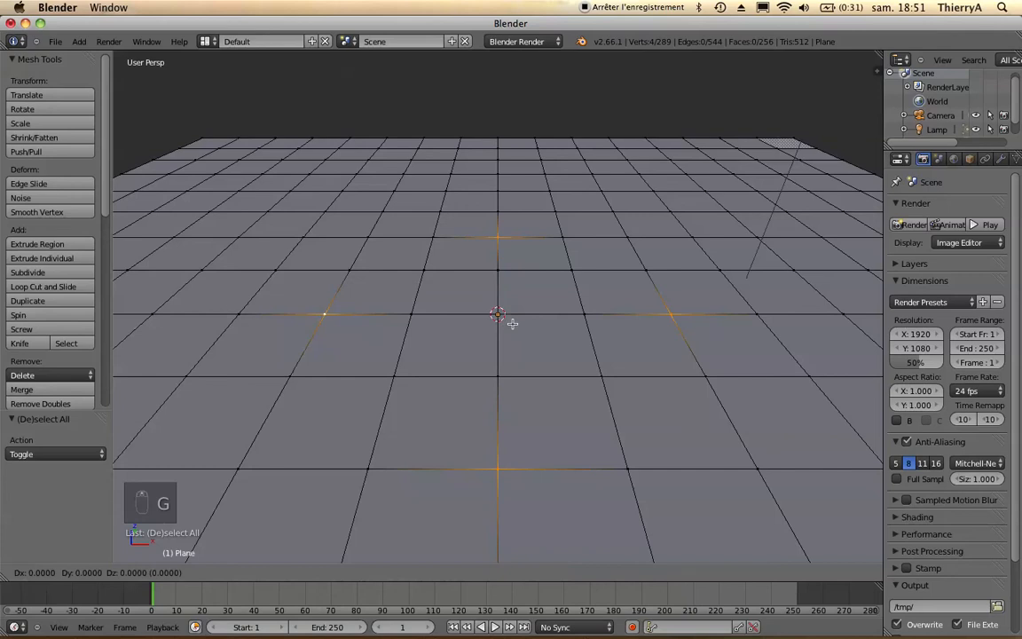
left_click_drag(497, 316, 497, 220)
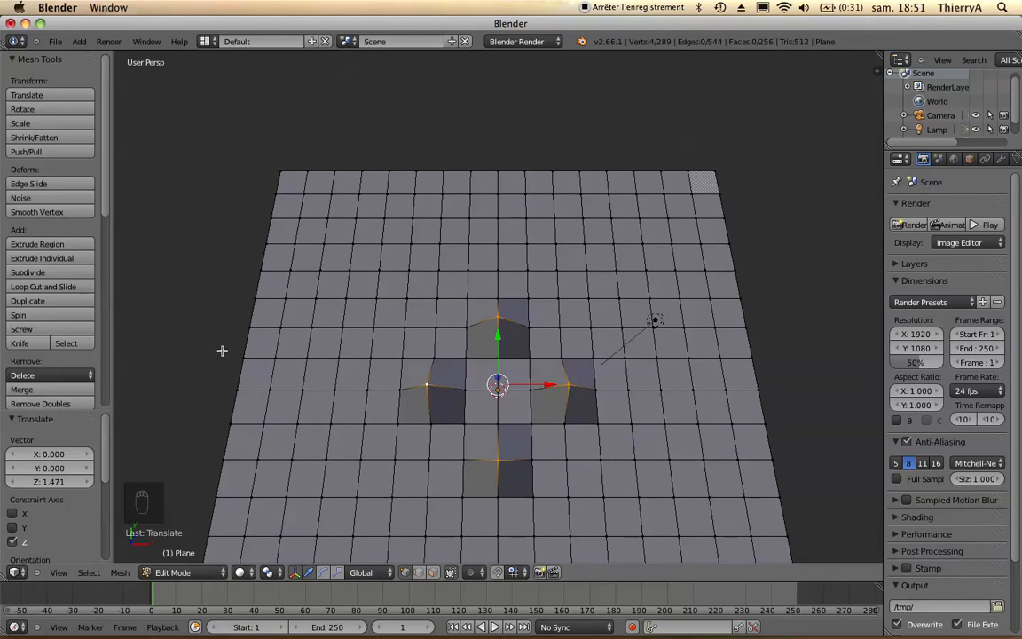
key("Tab")
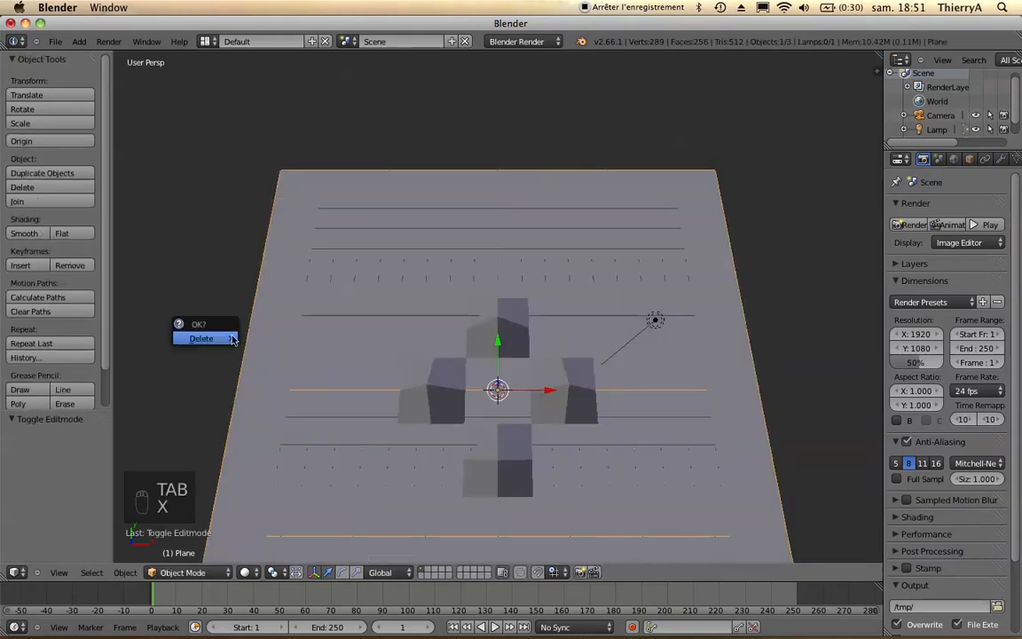
left_click(200, 337)
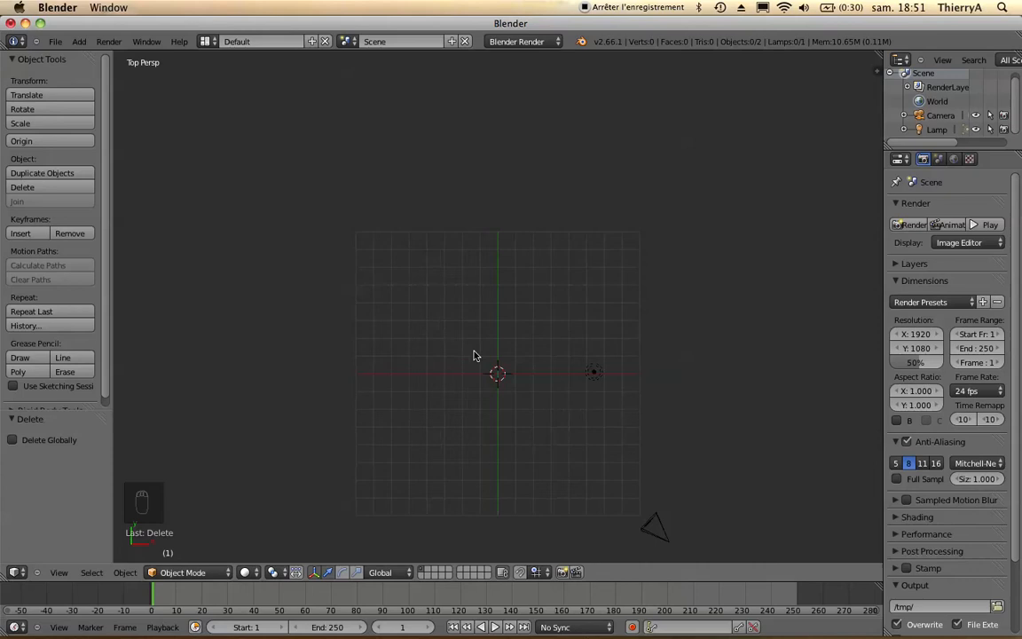
Step: Add a 3-vertex circle and apply an Array modifier of count 3 with Merge enabled
key("shift+a")
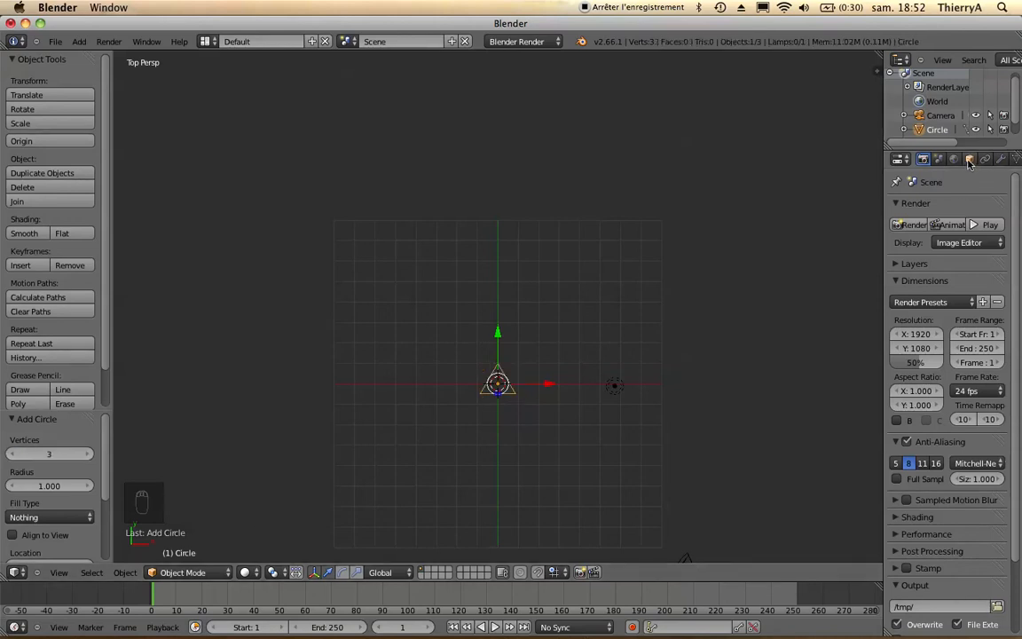
left_click(1011, 160)
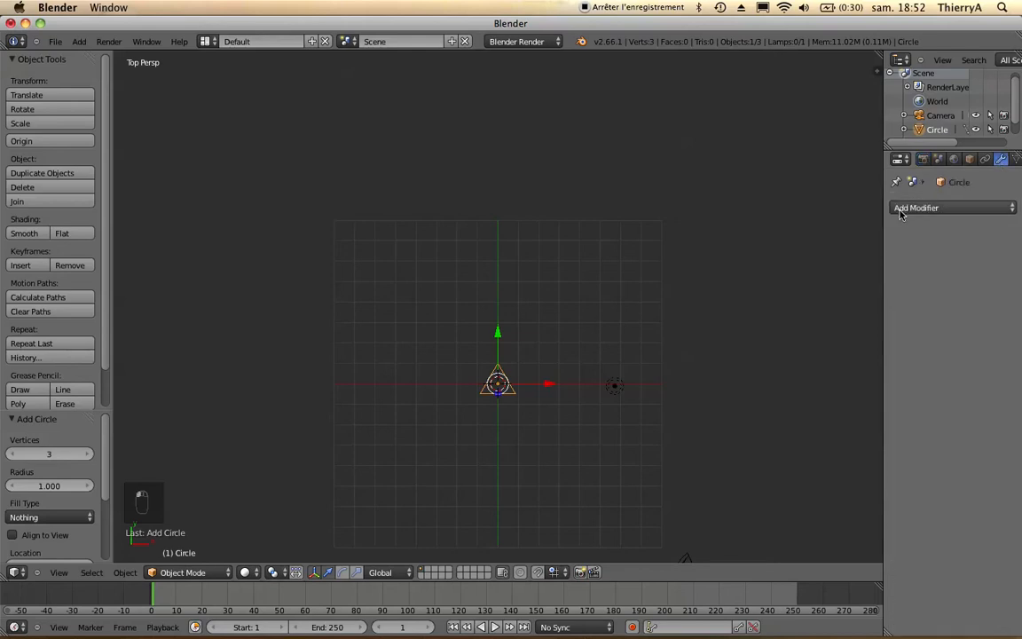
left_click(944, 208)
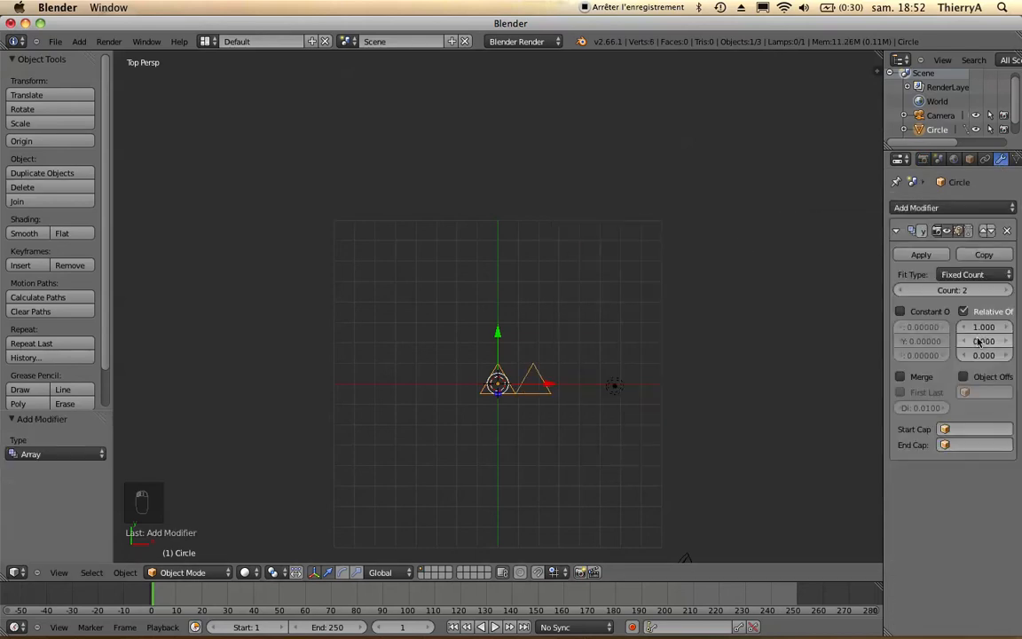
left_click(1002, 290)
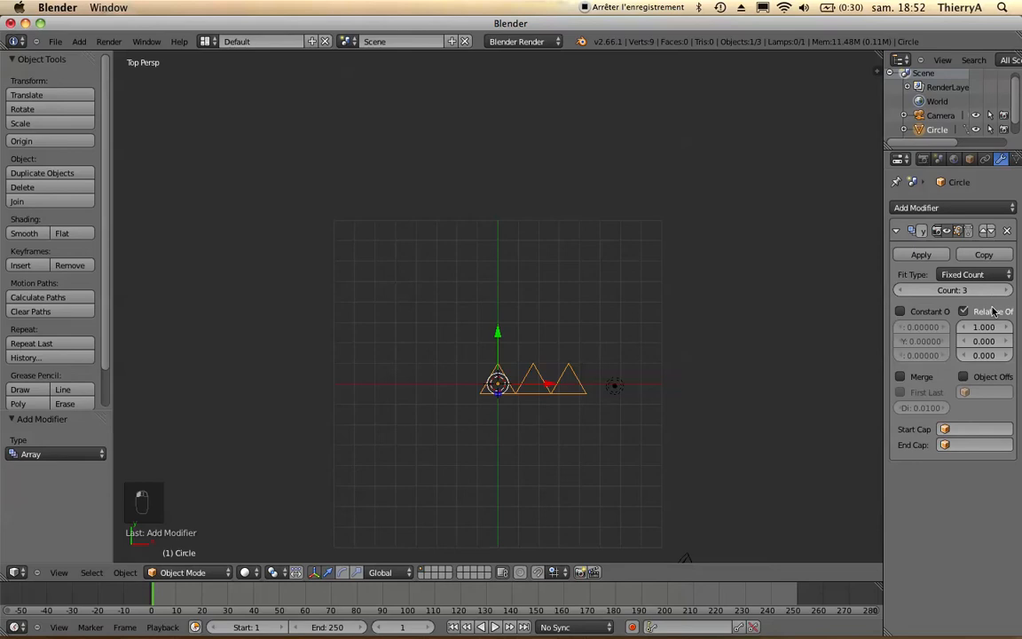
mouse_move(923, 280)
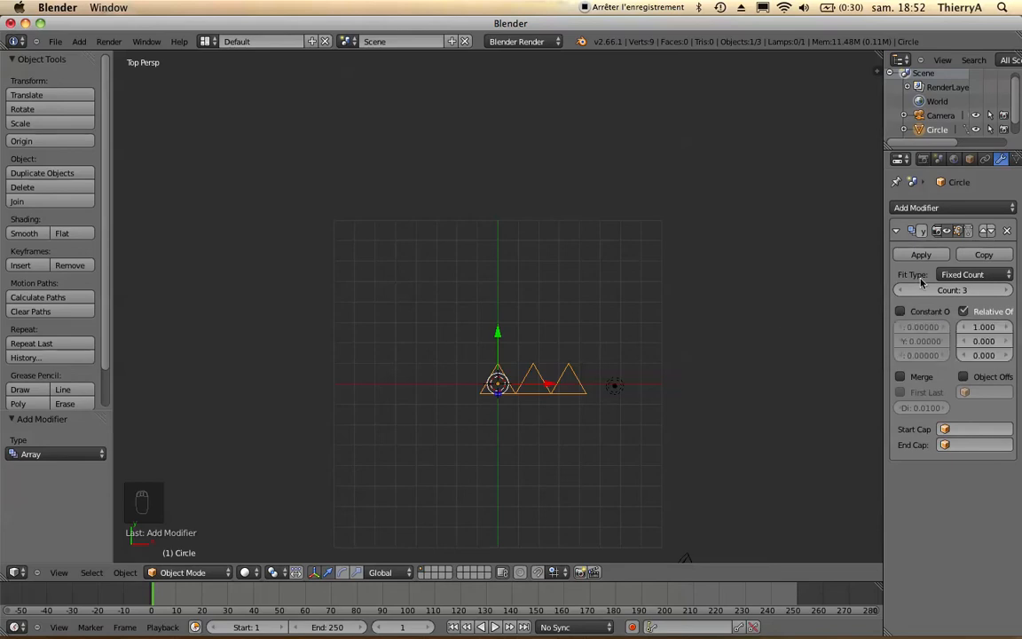
left_click(898, 376)
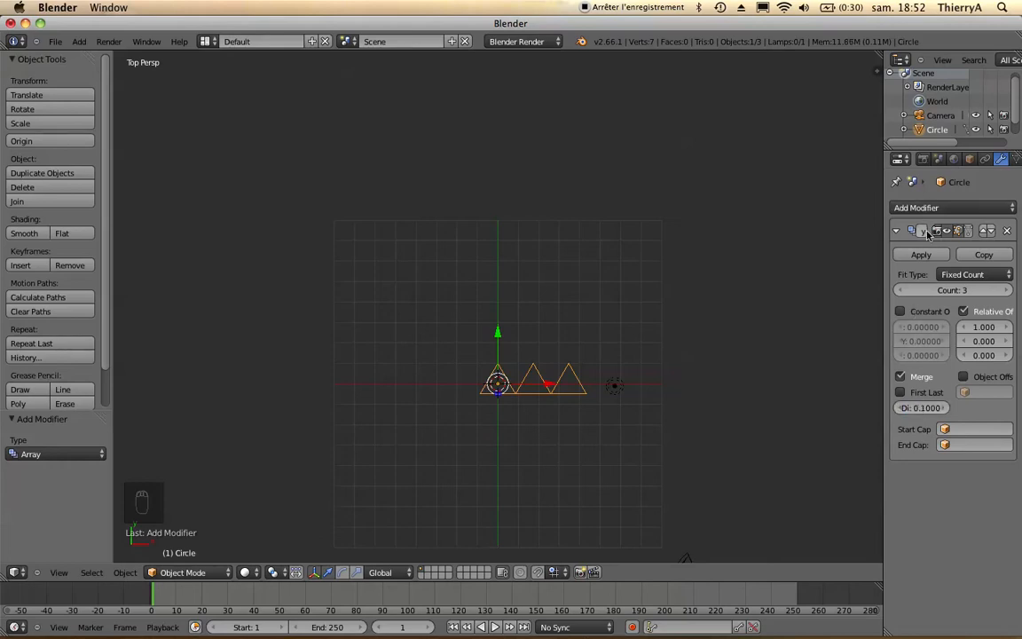
left_click(921, 255)
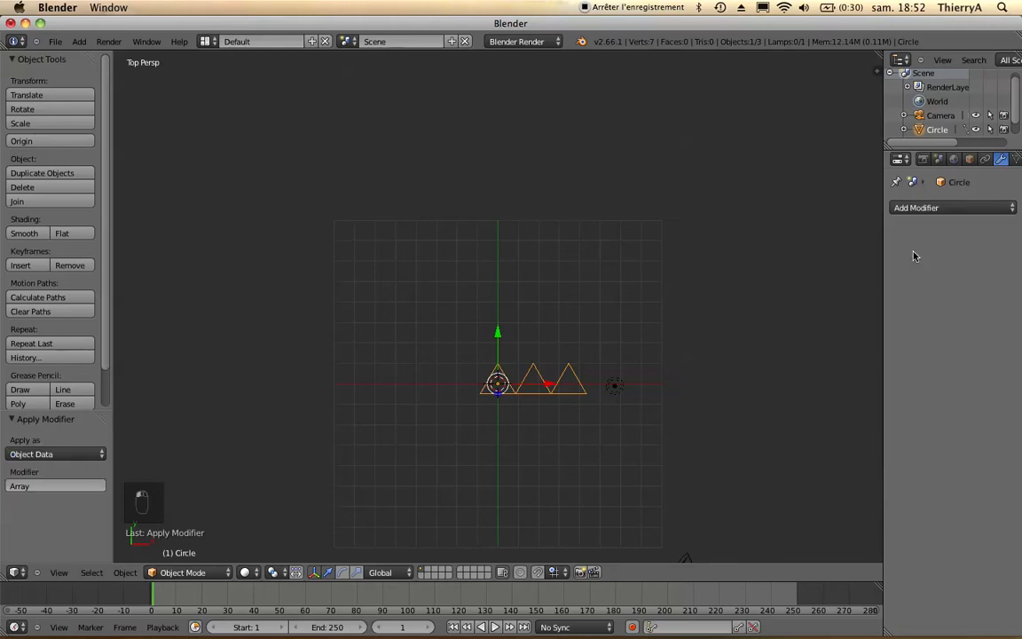
Step: Apply a second Array with Constant Offset X 0.866 and Merge to stack an offset triangle row
left_click(949, 207)
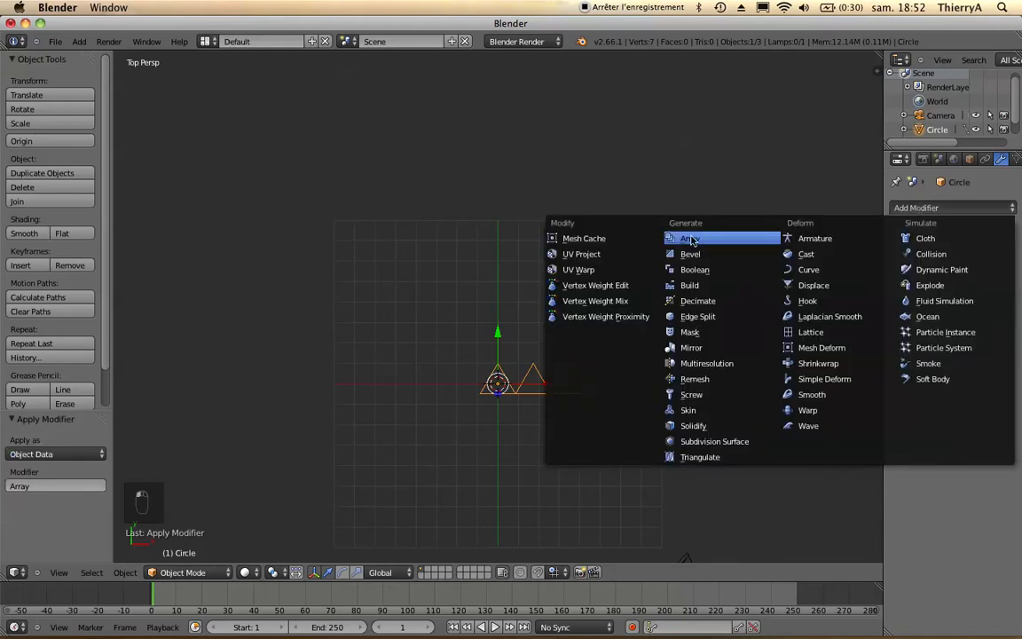
left_click(690, 238)
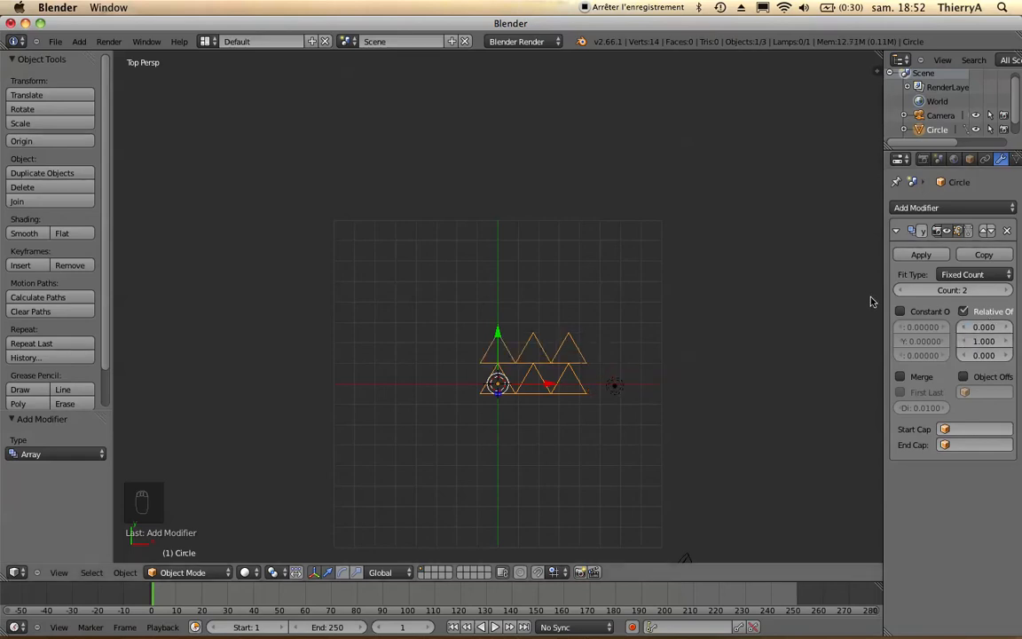
left_click(901, 312)
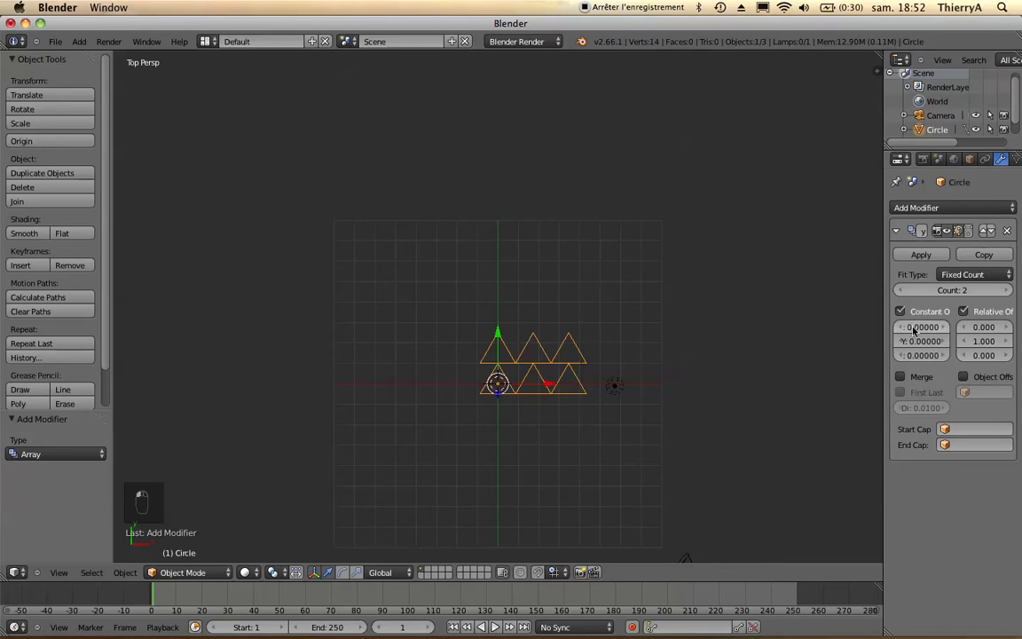
left_click(919, 326)
type("0.86600")
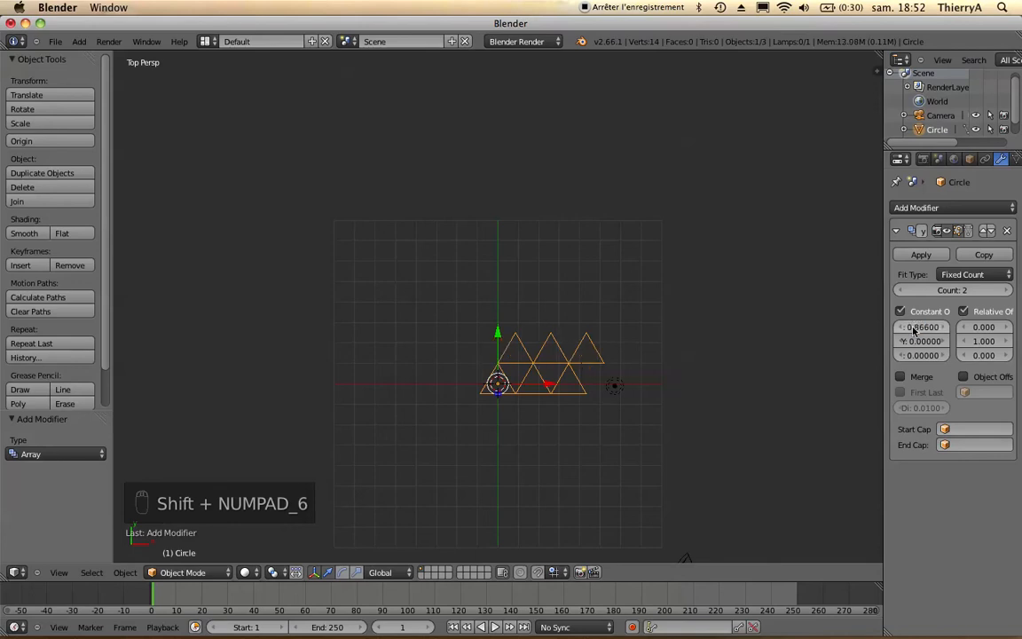
left_click(901, 376)
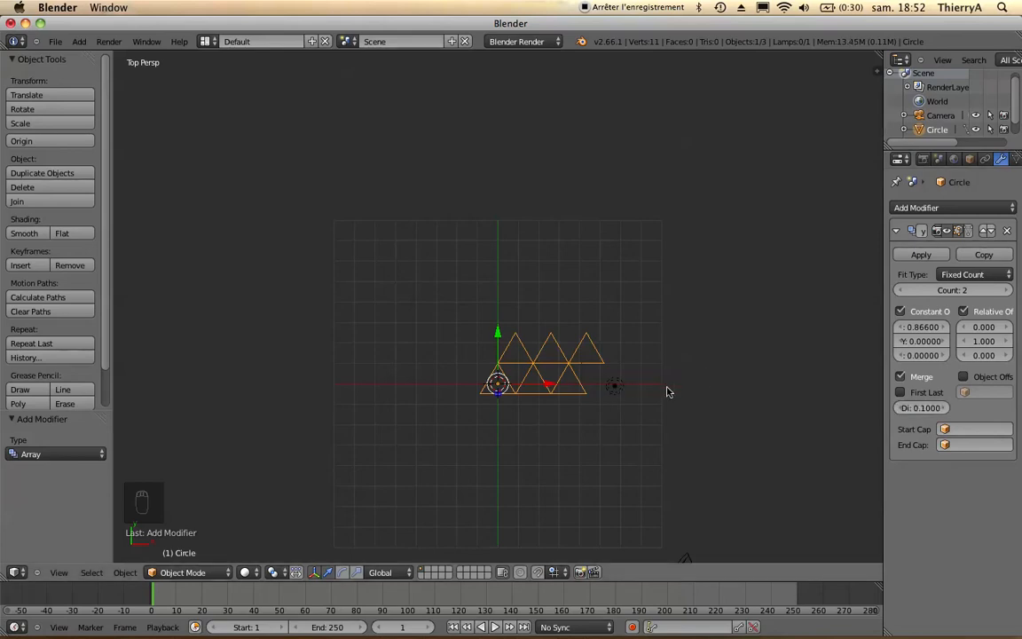
mouse_move(921, 255)
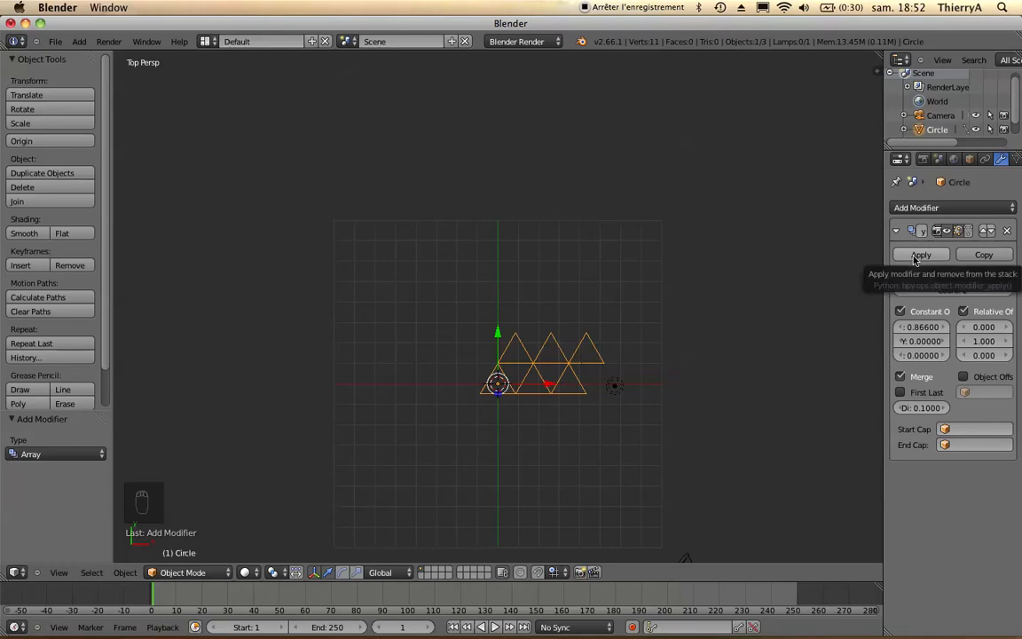
left_click(922, 255)
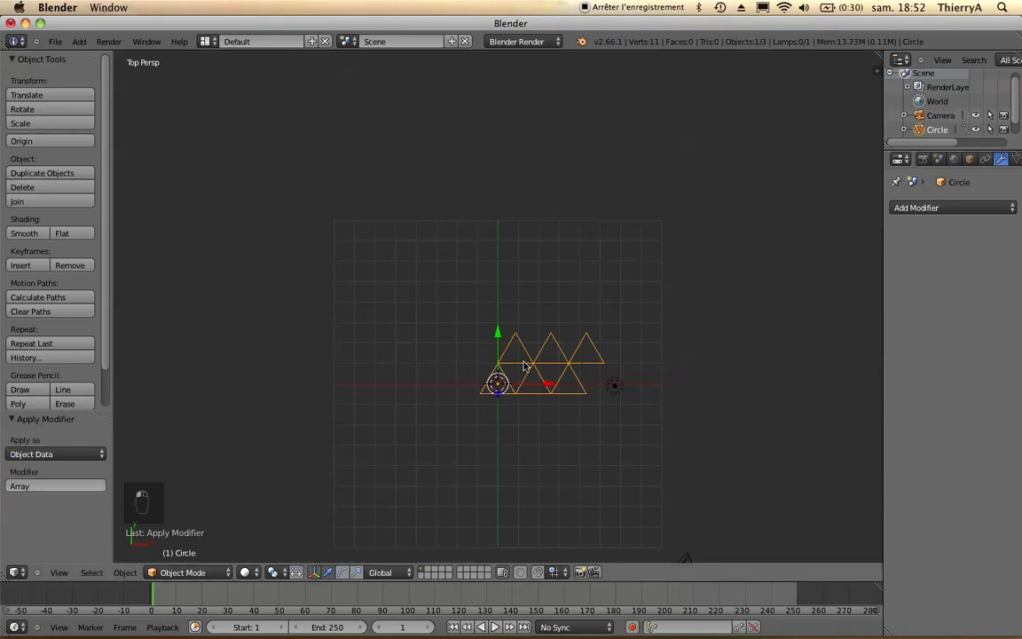
Step: Join the peaks of the upper triangle row with edges to close the top
key("Tab")
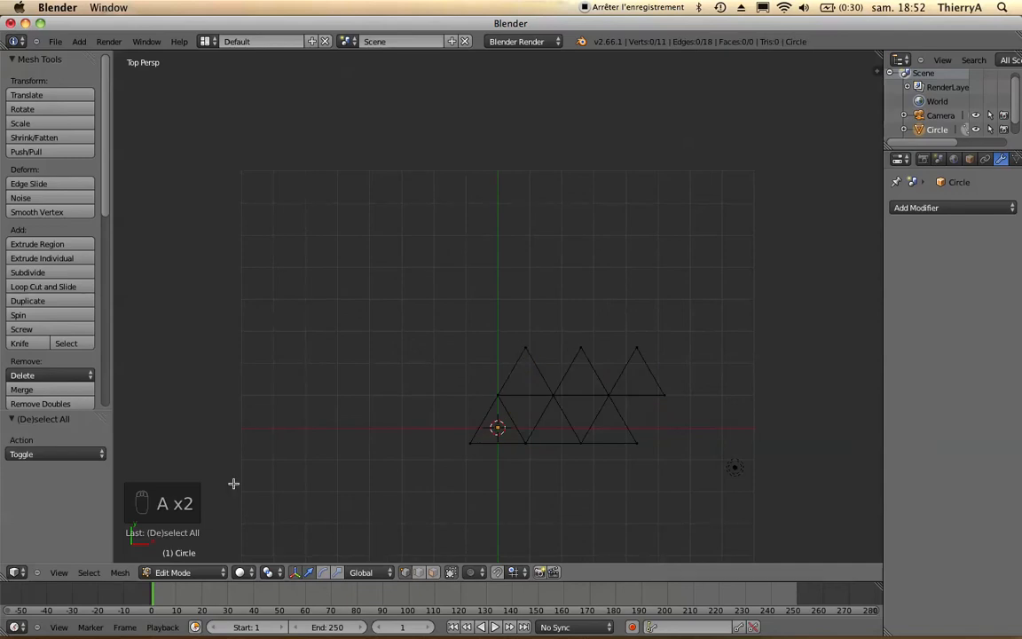
mouse_move(514, 366)
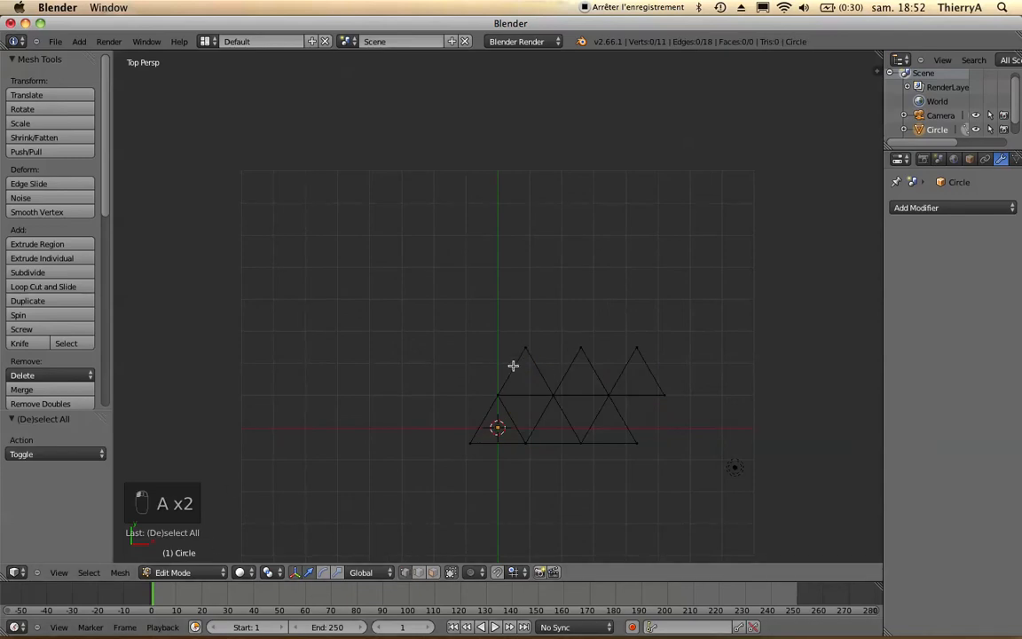
left_click(525, 346)
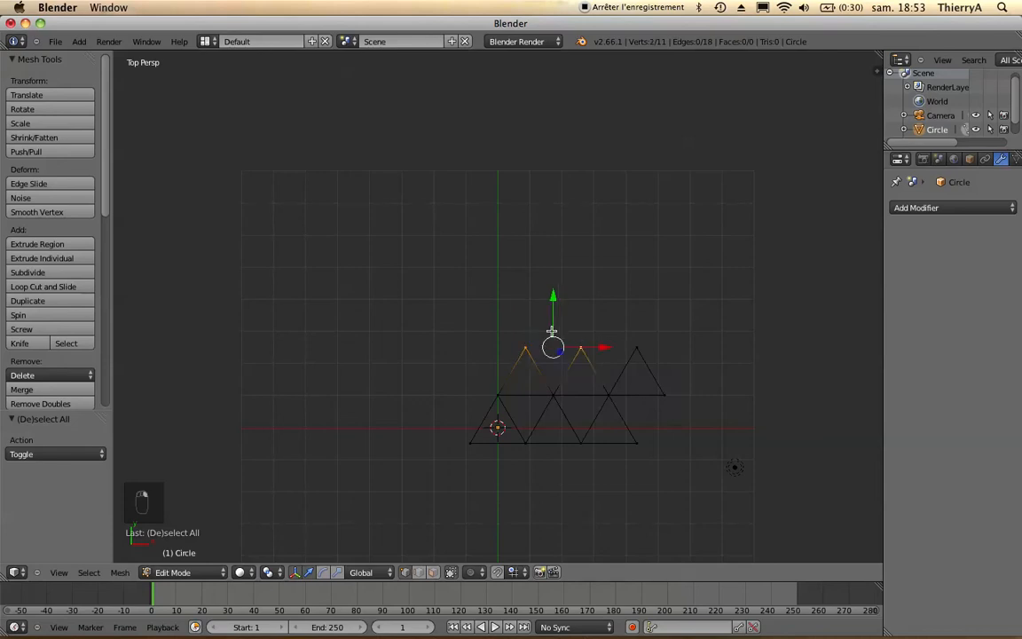
key("f")
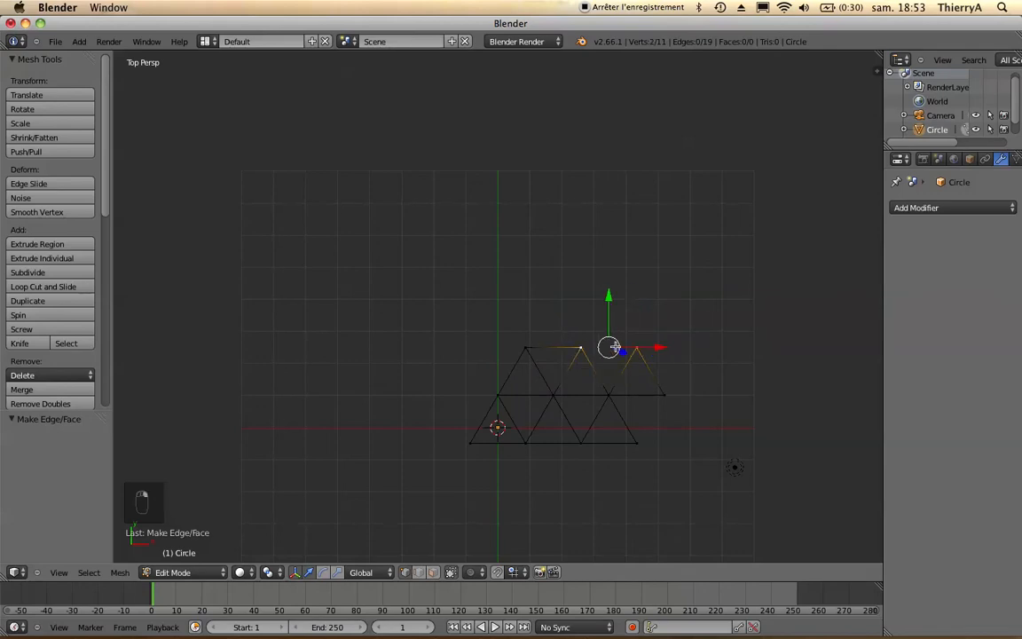
key("F")
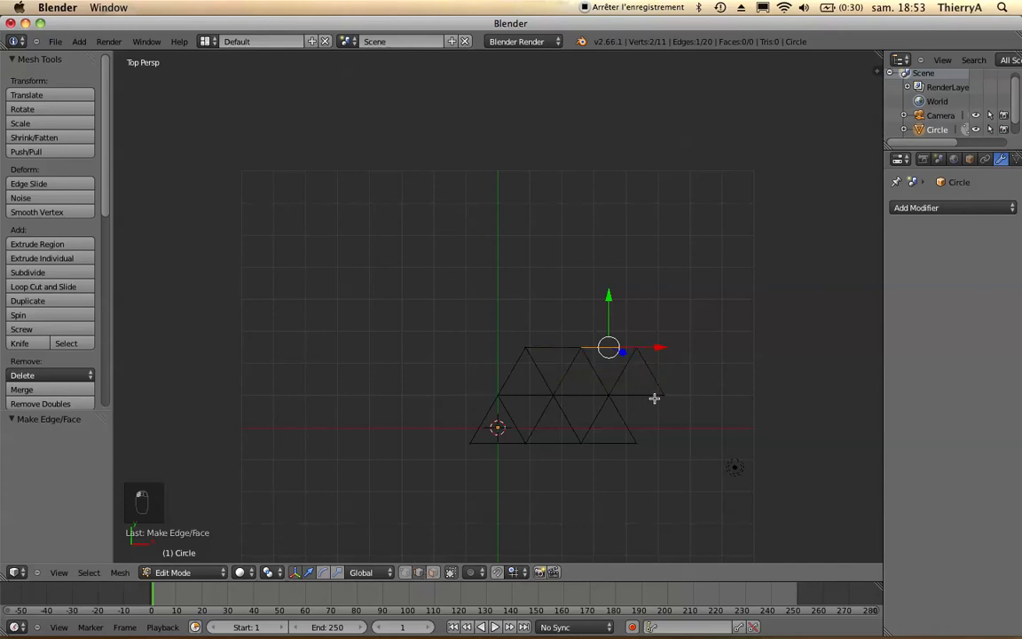
Step: Delete the overhanging triangle's edges on the right and select the whole patch
key("a")
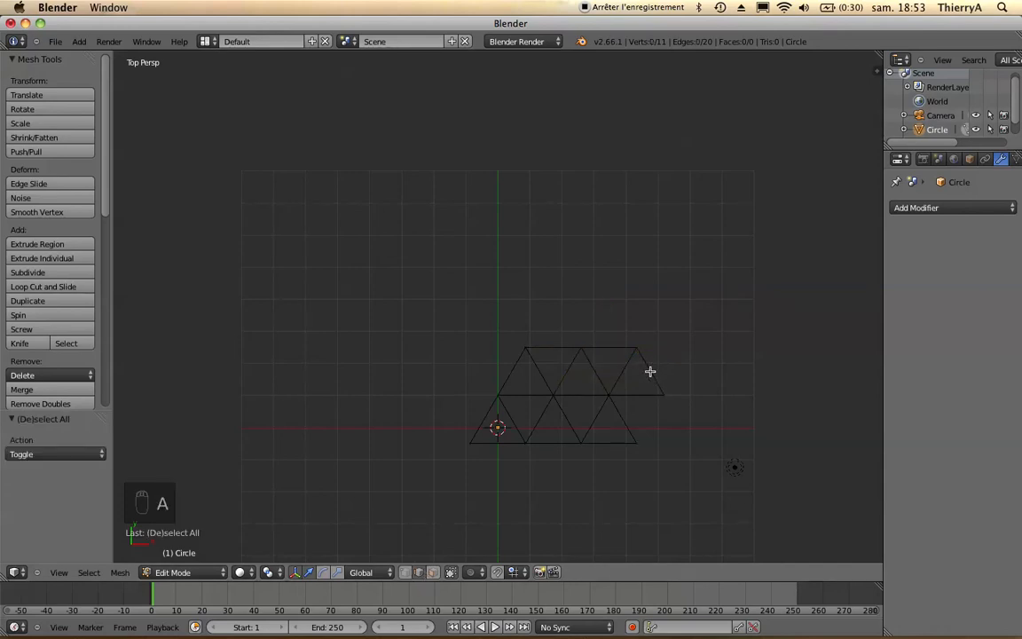
left_click(649, 371)
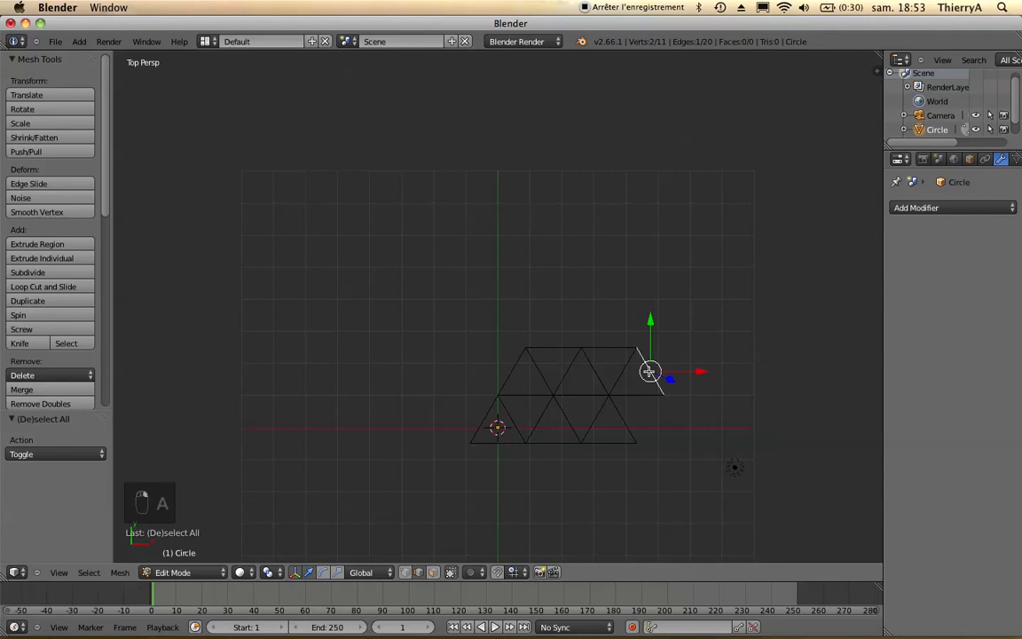
mouse_move(630, 392)
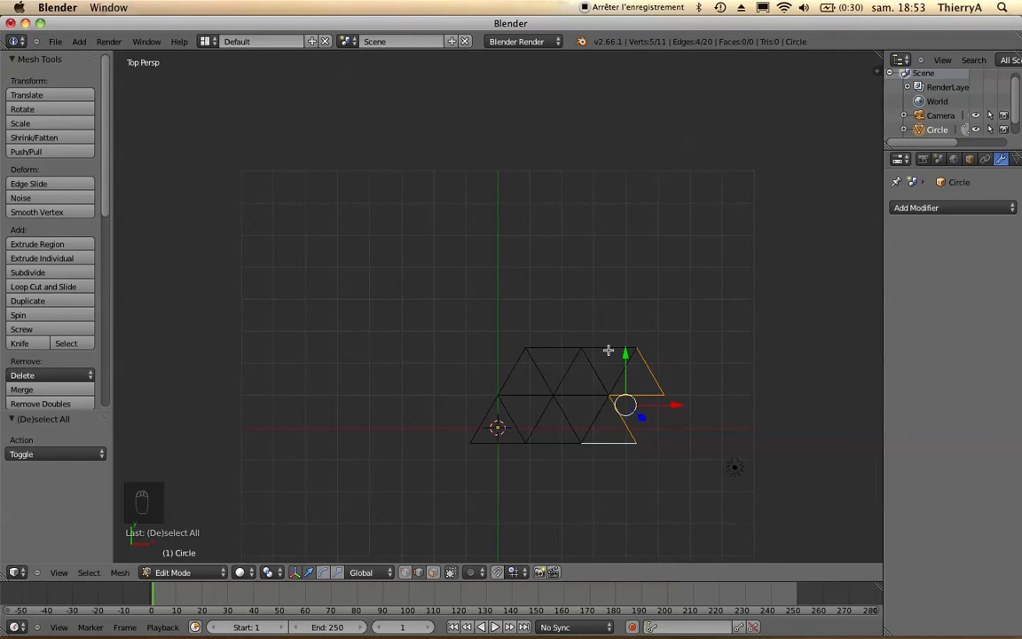
key("x")
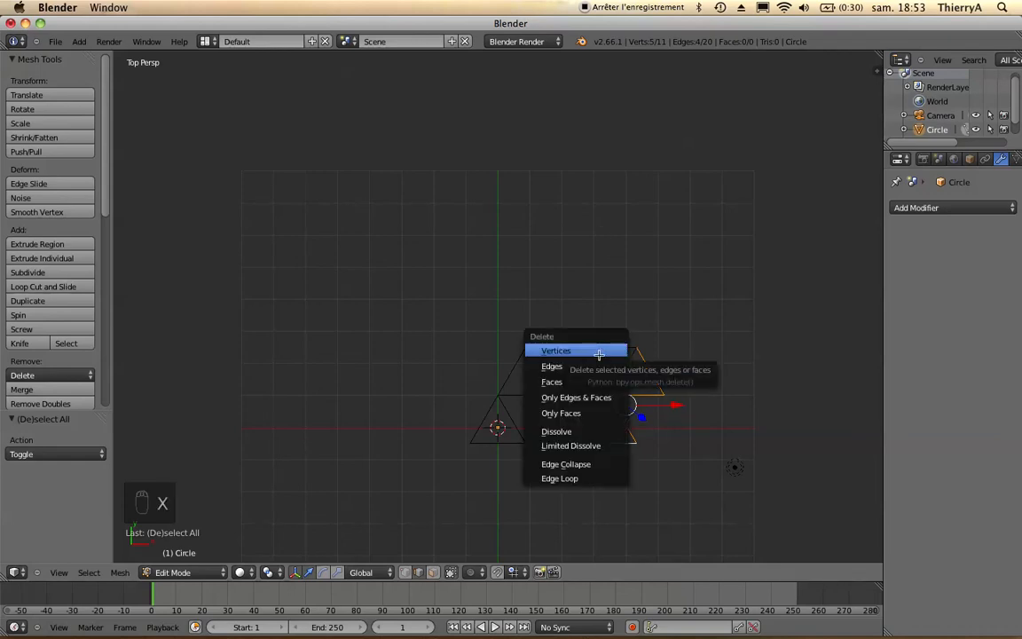
left_click(550, 366)
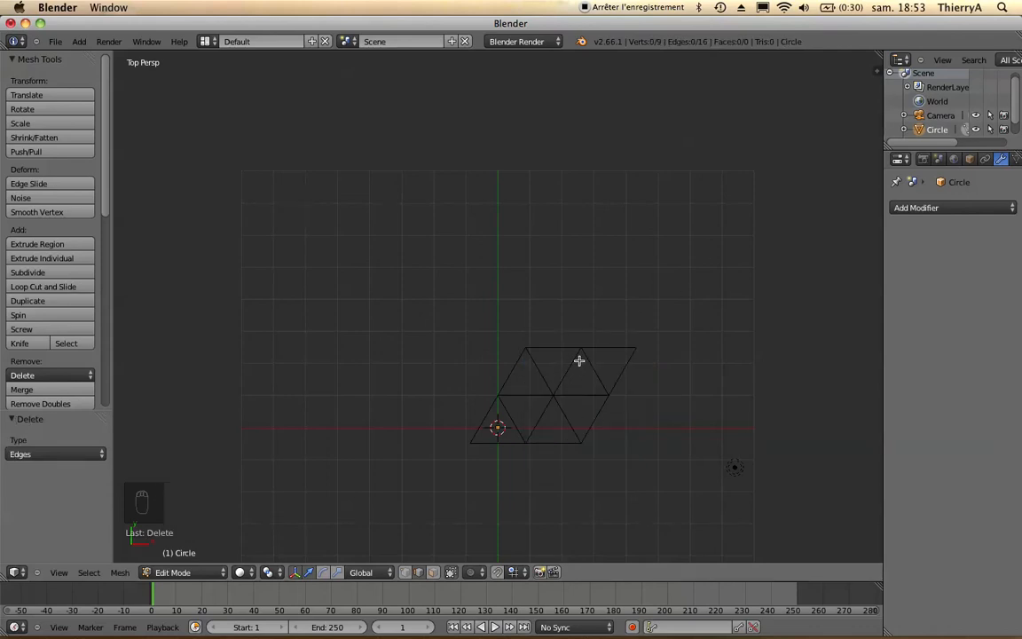
key("a")
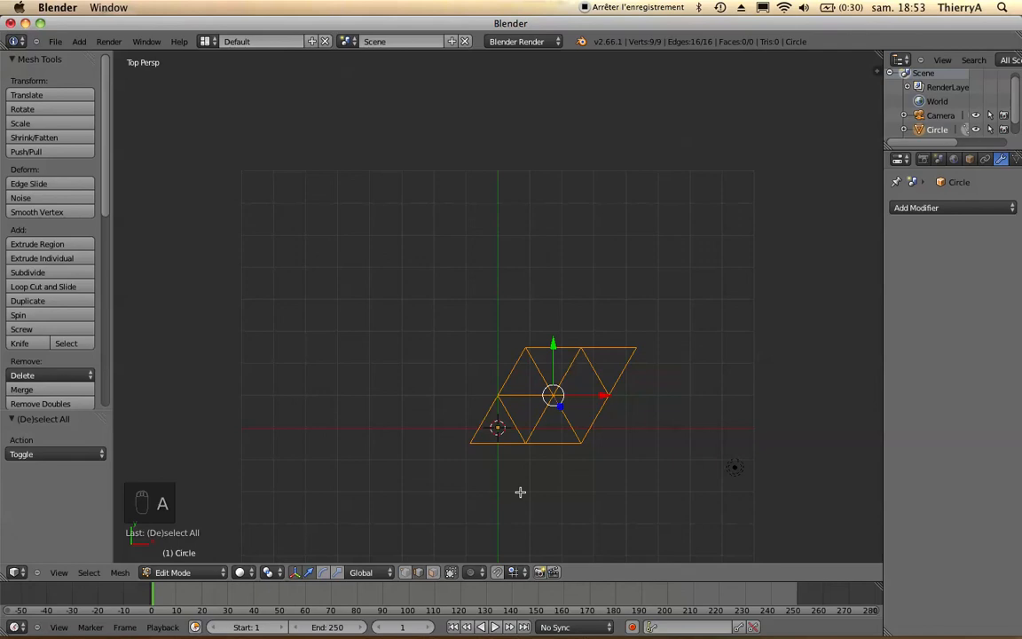
Step: Fill the selected parallelogram patch with faces and return to Object Mode
key("f")
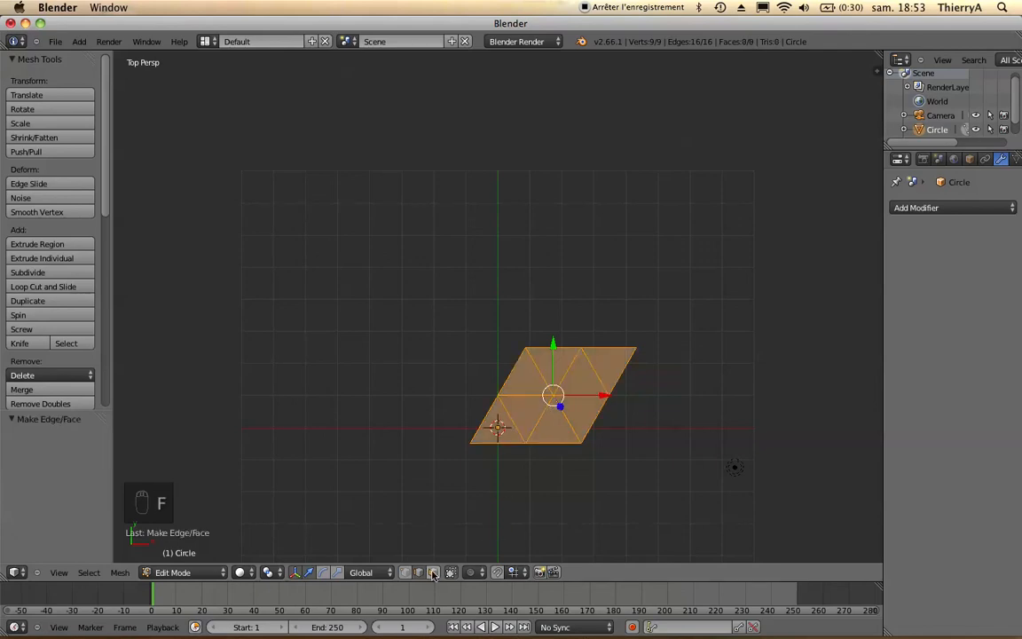
key("a")
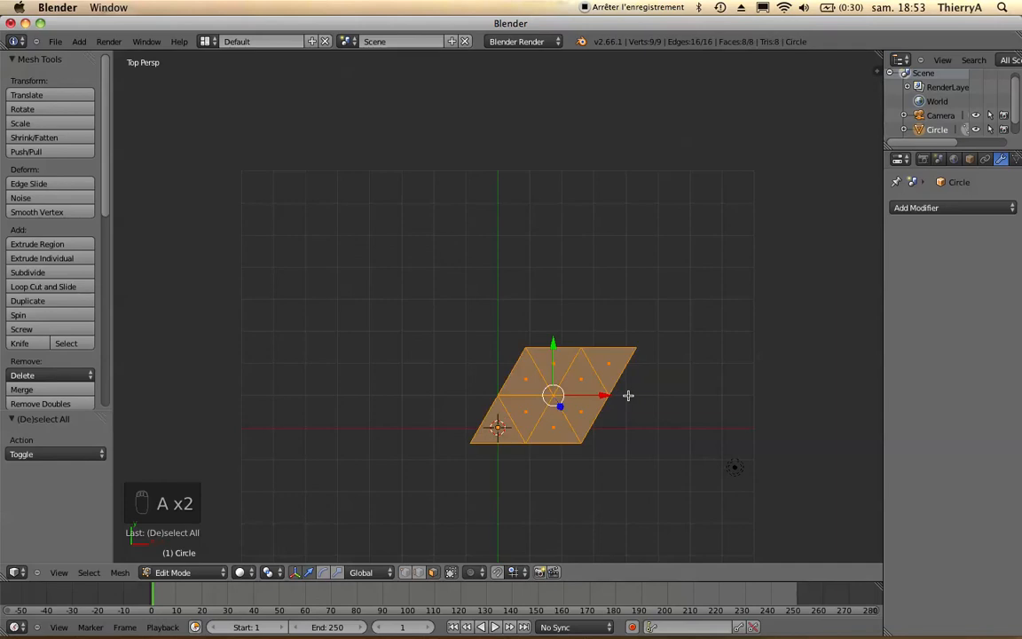
key("a")
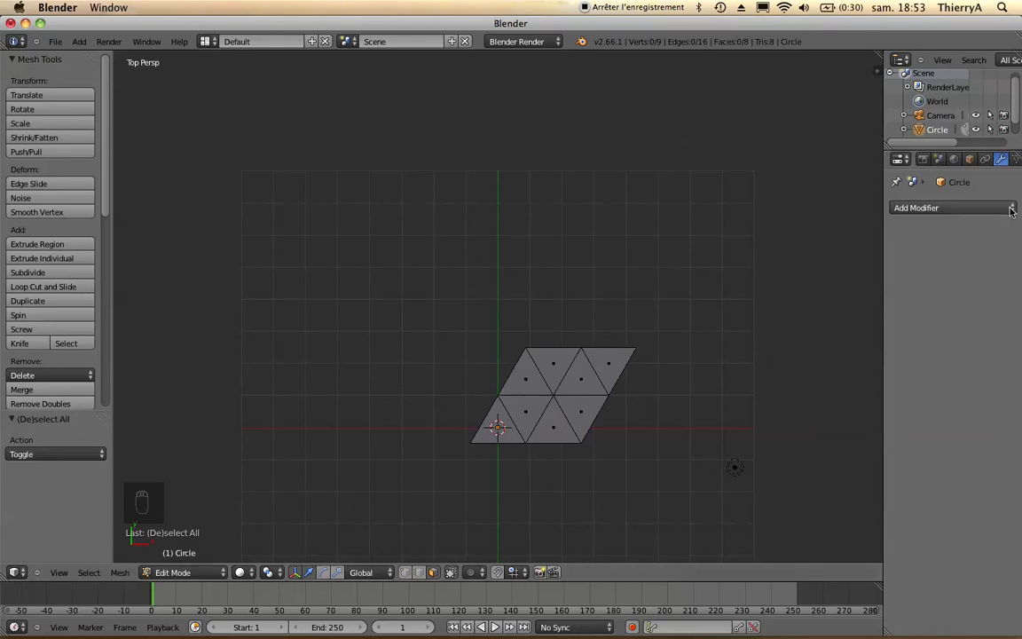
key("Tab")
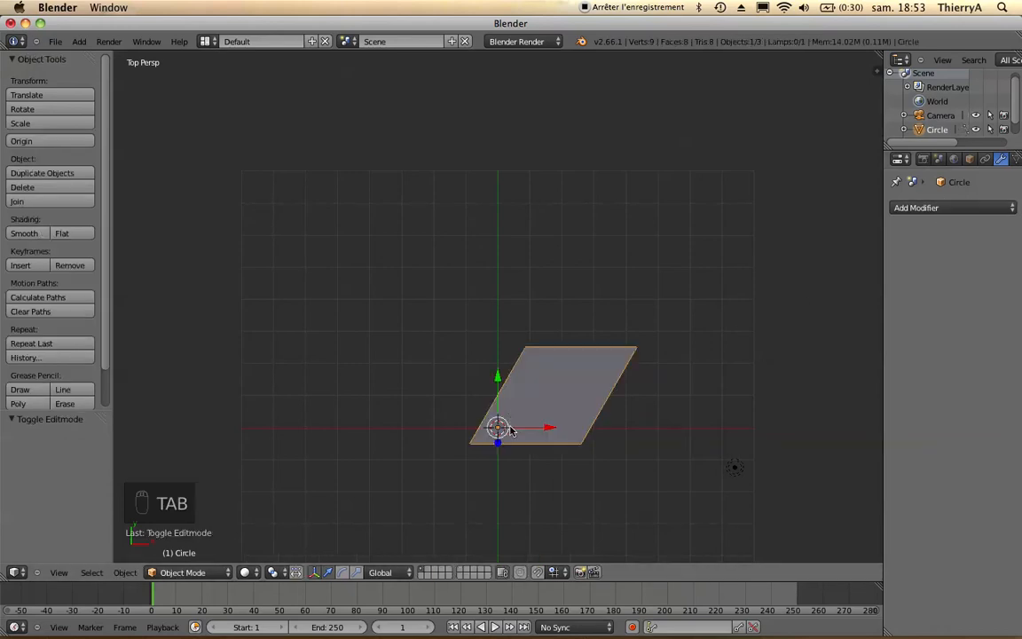
Step: Add an Array modifier duplicating the patch sideways with Merge enabled
left_click(947, 207)
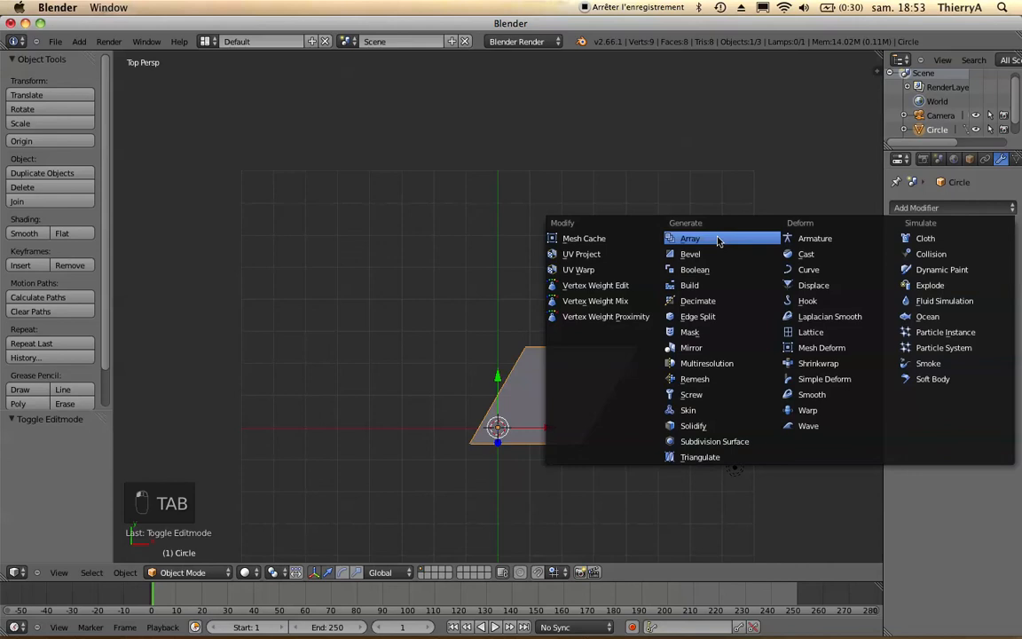
left_click(690, 237)
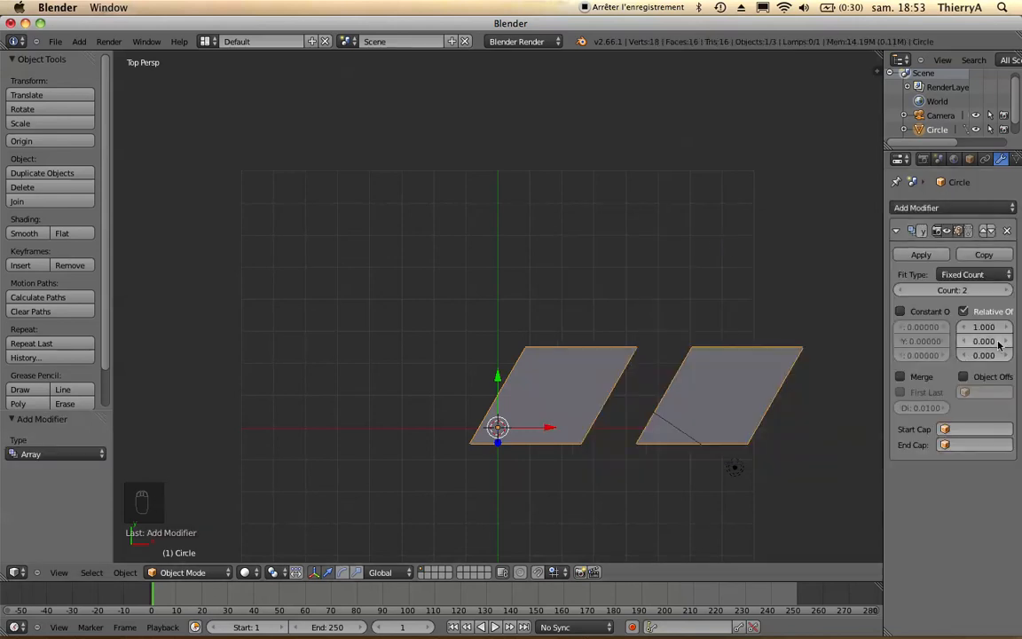
left_click(986, 326)
type("0.666")
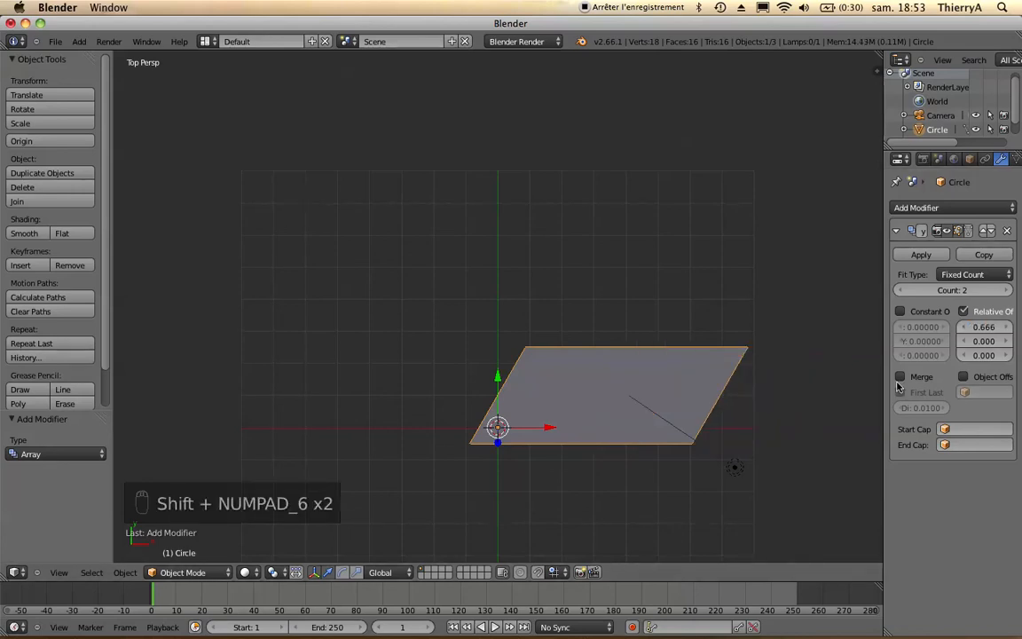
left_click(898, 376)
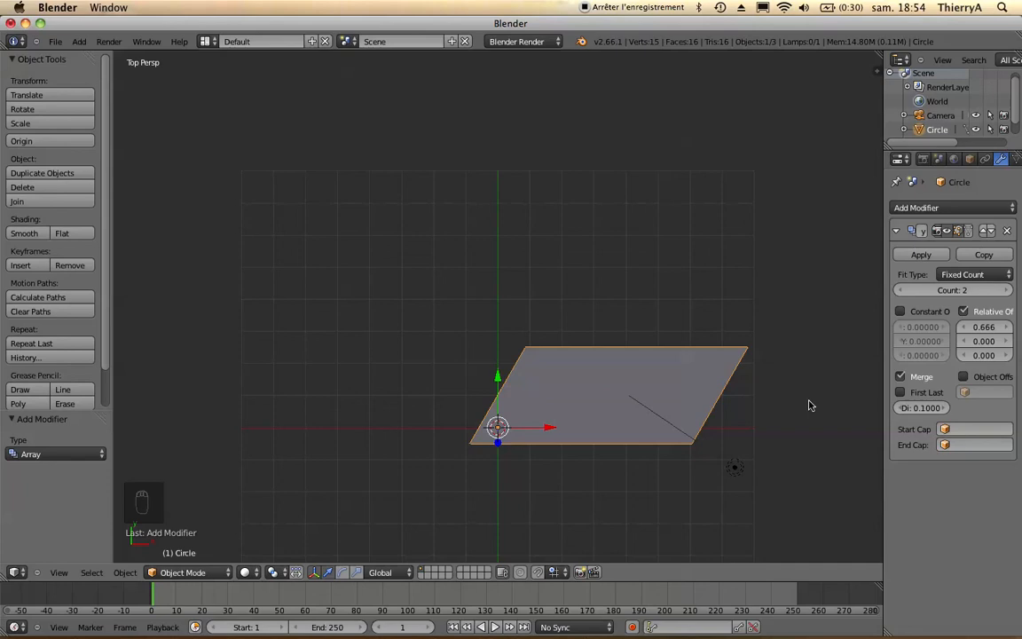
mouse_move(834, 365)
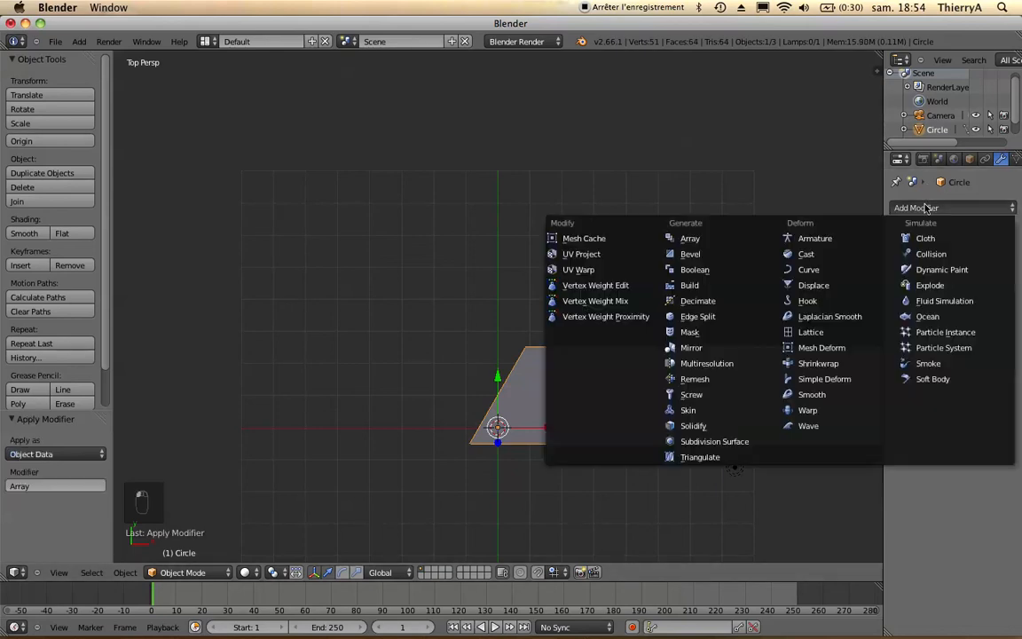
Step: Apply an Array of count 8 along Y with Merge distance 0.1, then enter Edit Mode
left_click(688, 237)
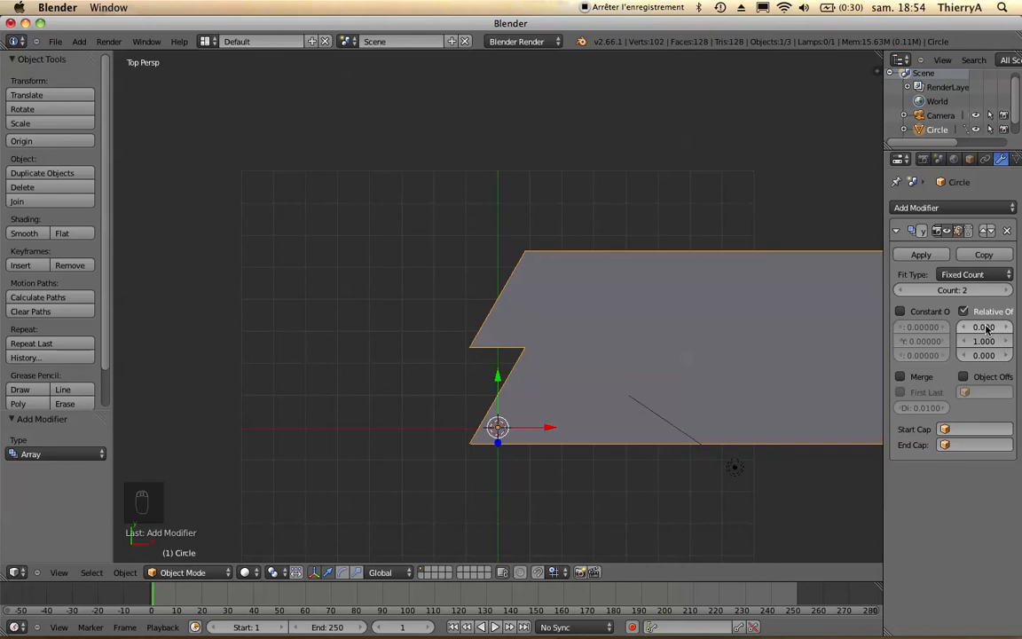
left_click(1001, 291)
type("8")
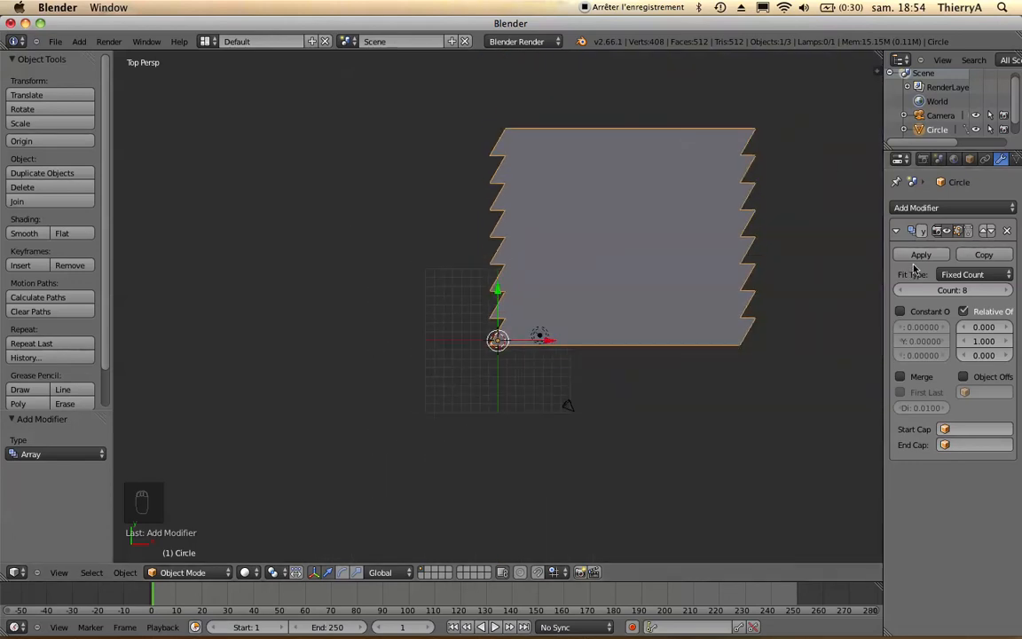
left_click(899, 377)
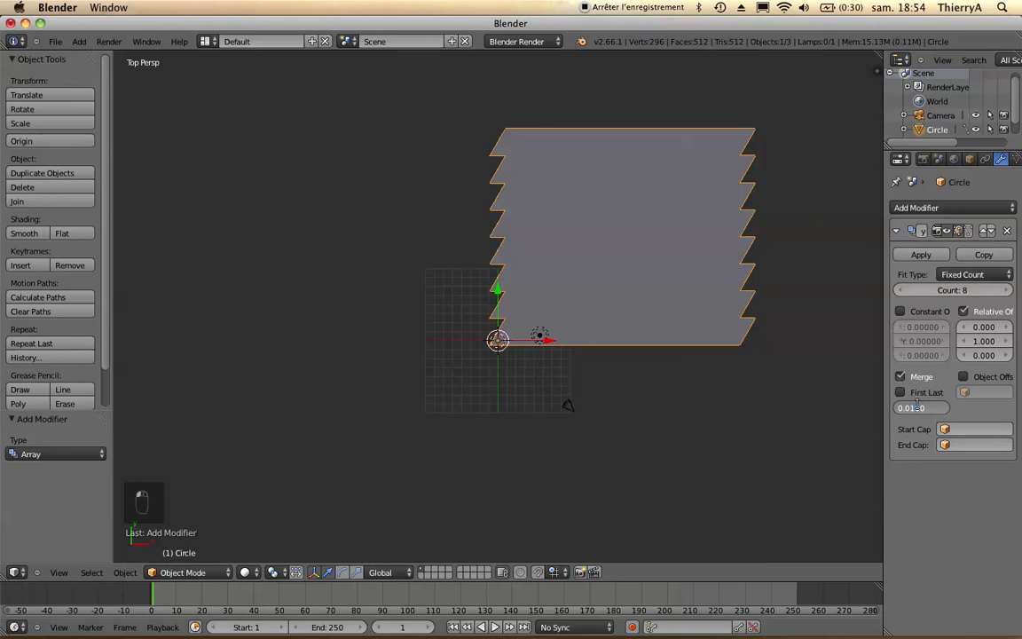
left_click(921, 406)
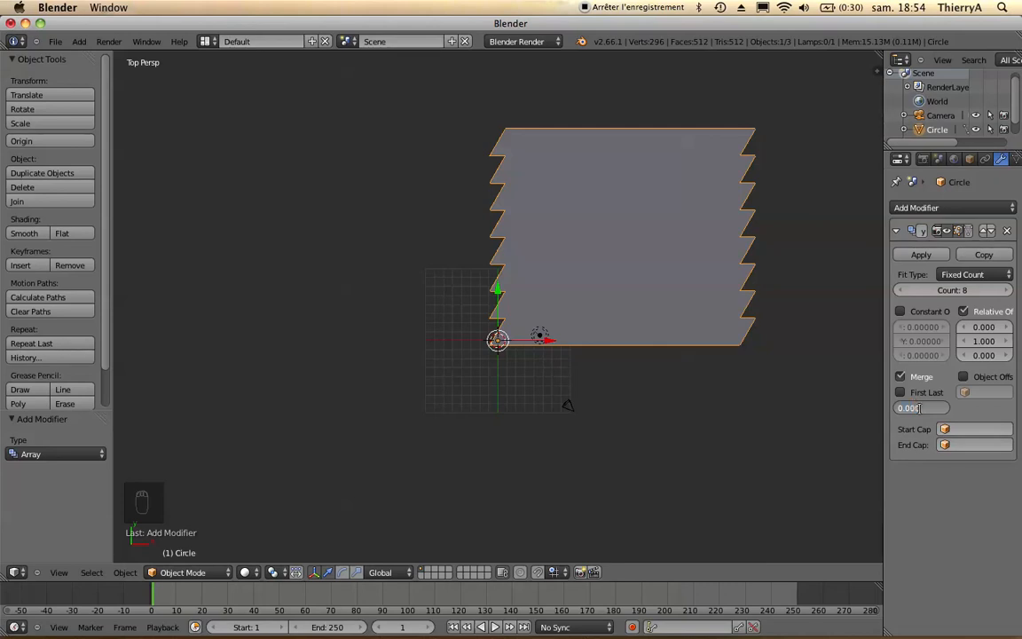
type("0.1000")
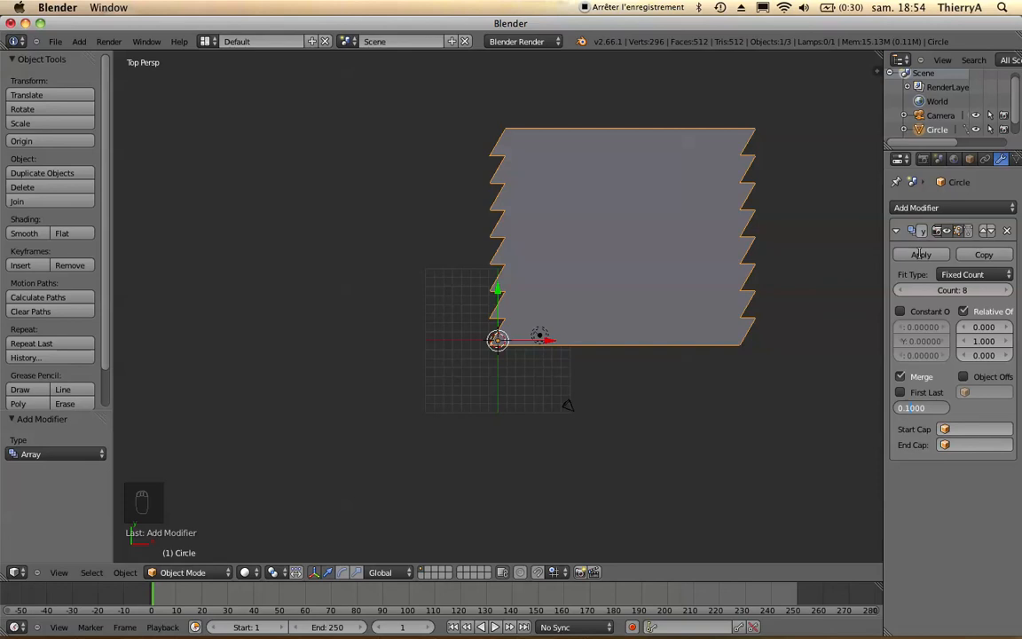
left_click(919, 256)
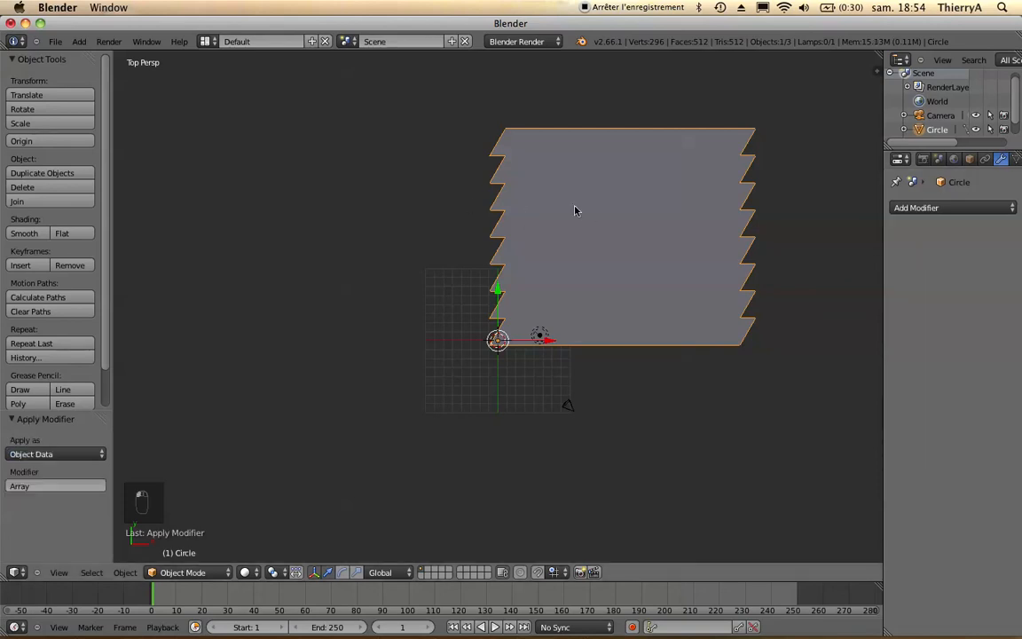
key("Tab")
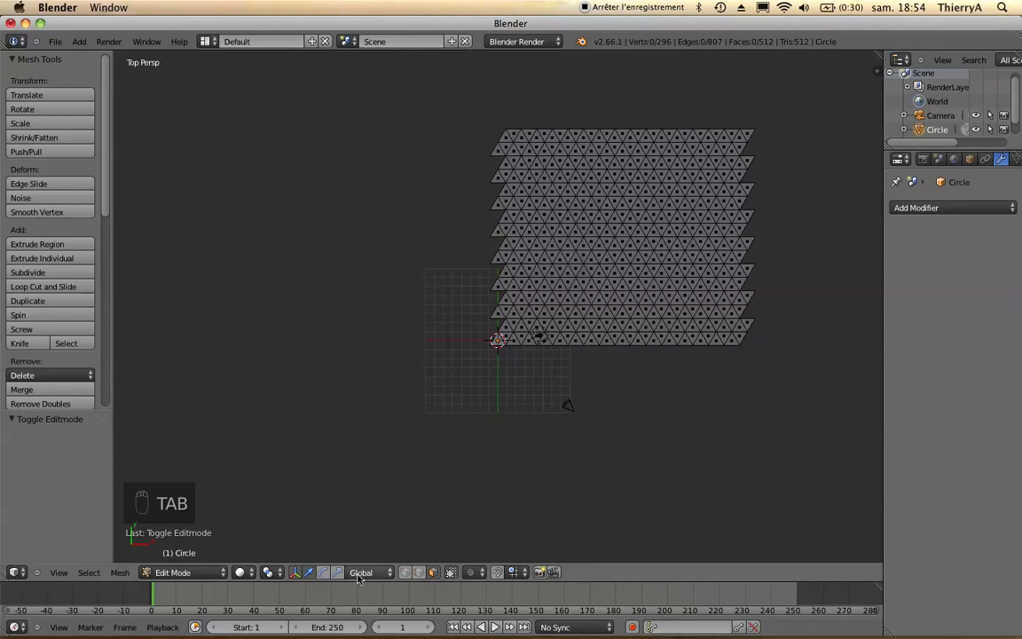
Step: Box-select and delete the jagged faces on the left and right edges of the grid
key("b")
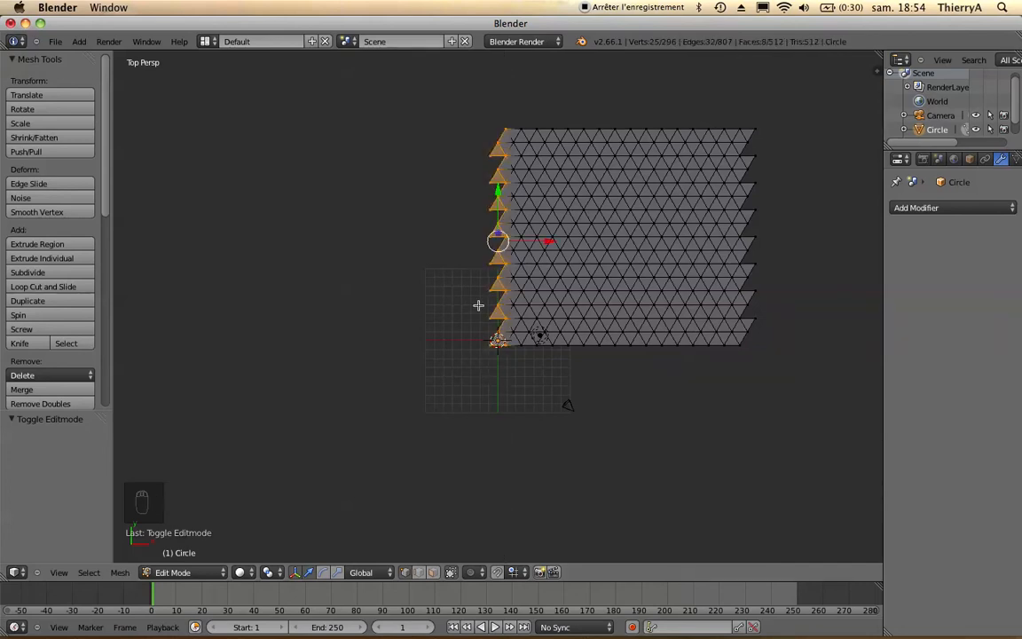
key("X")
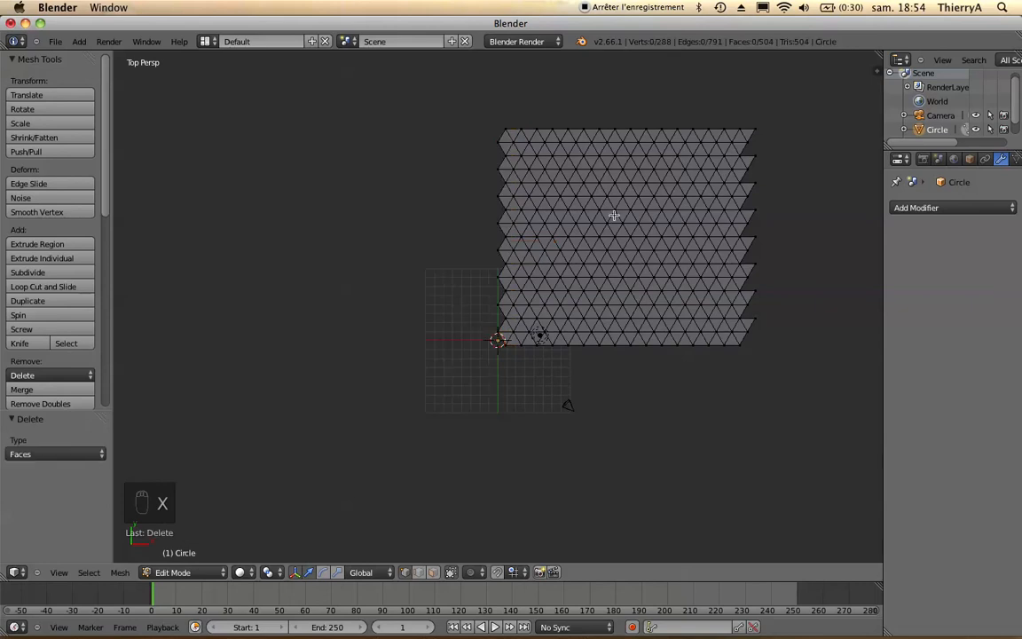
mouse_move(743, 110)
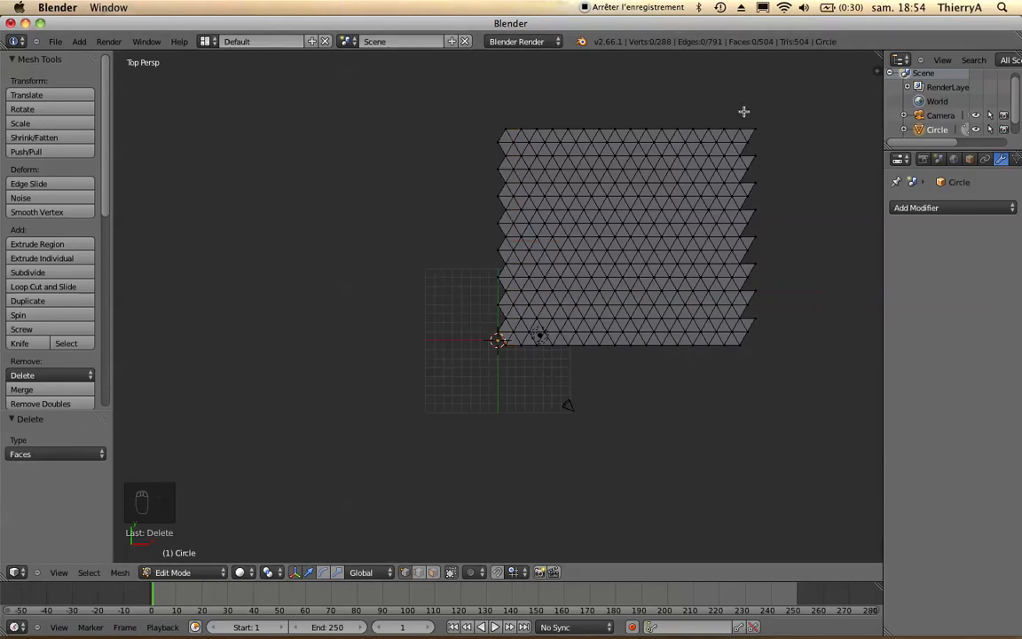
key("b")
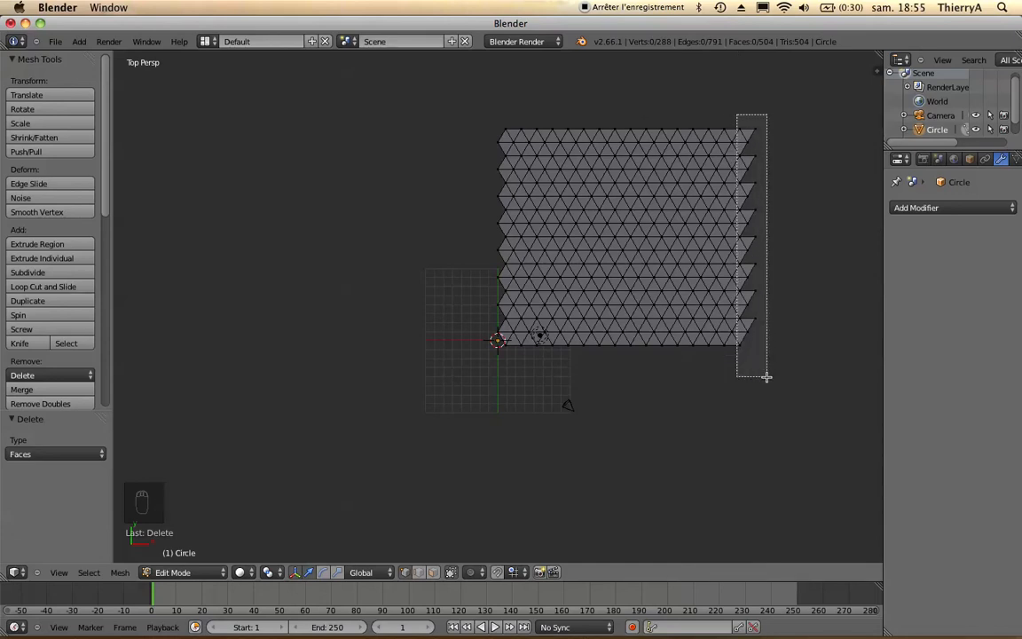
key("X")
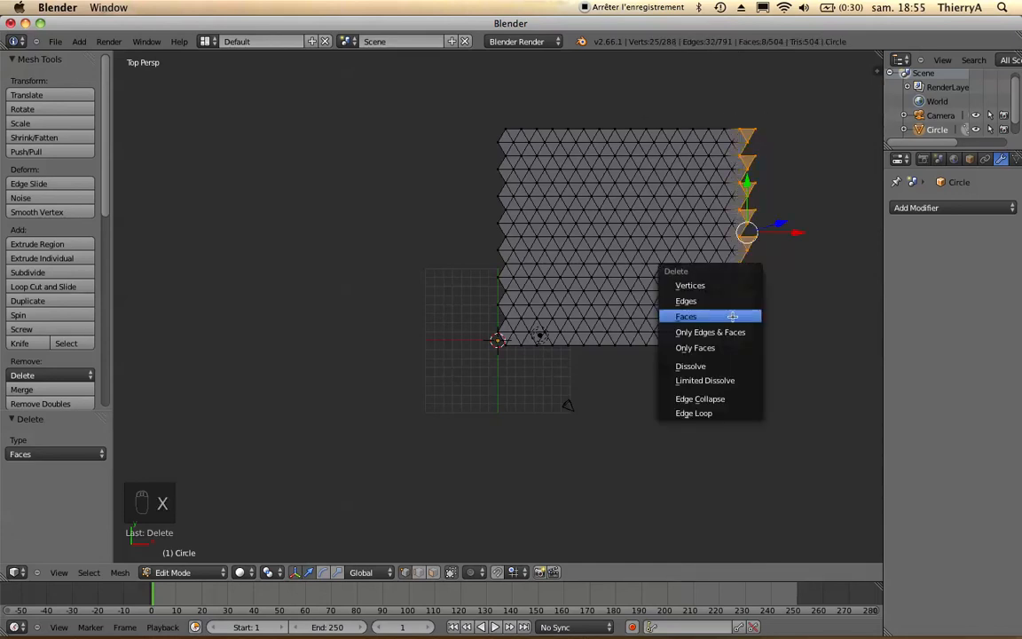
left_click(685, 315)
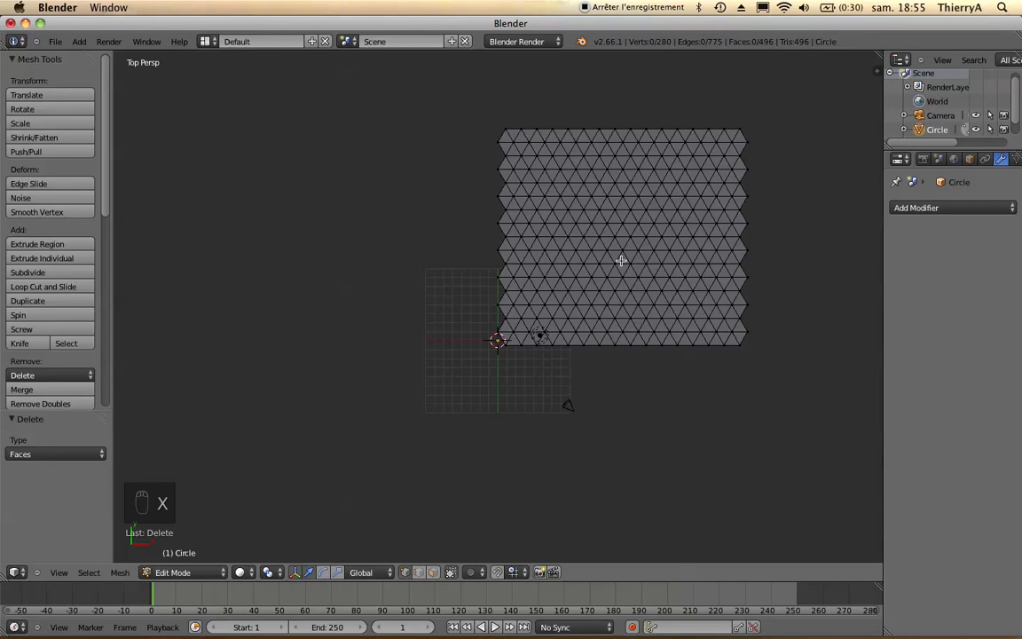
key("Tab")
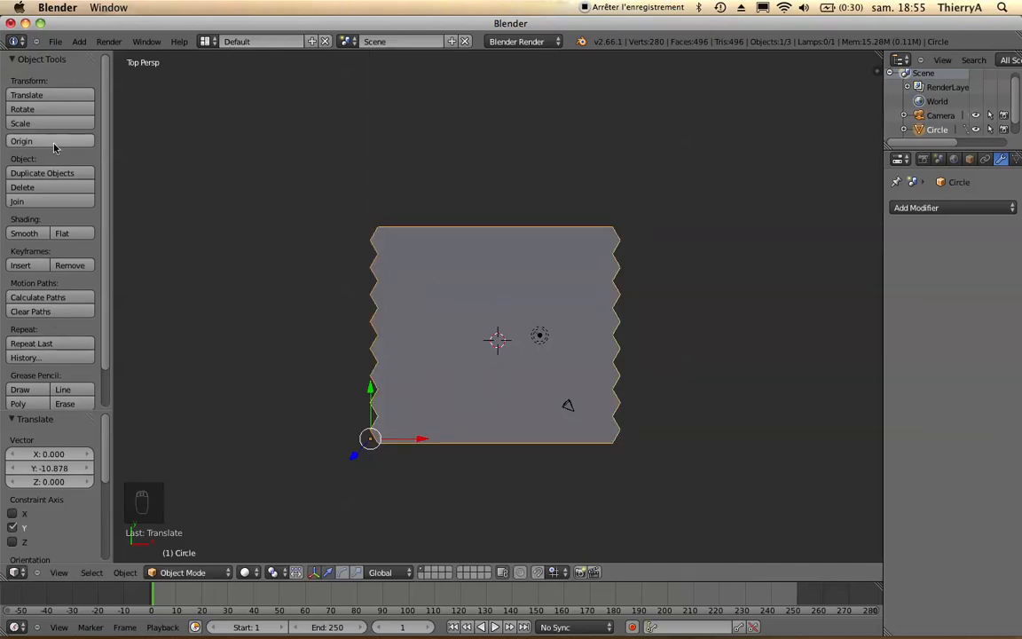
Step: Set Origin to Geometry on the trimmed grid and re-enter Edit Mode
left_click(21, 142)
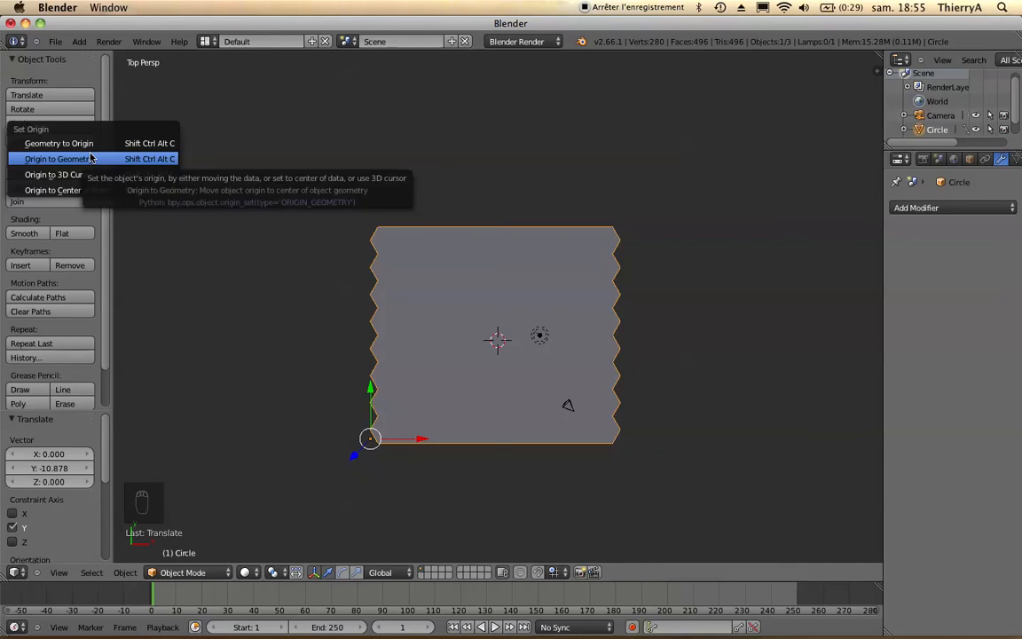
key("Tab")
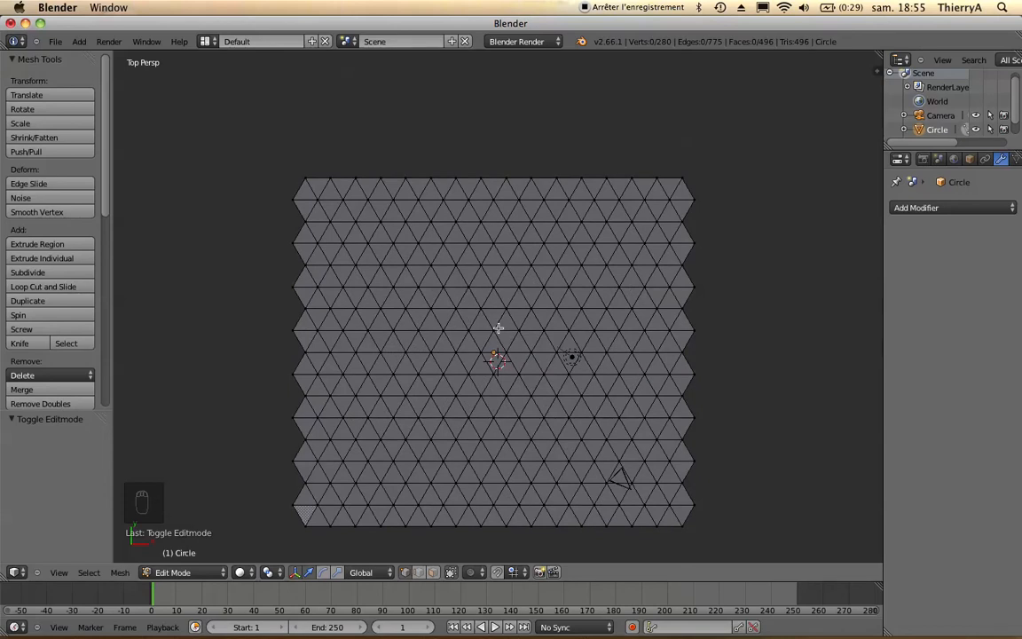
Step: Select a few centre vertices and pull them up along Z into pointed peaks
left_click(493, 328)
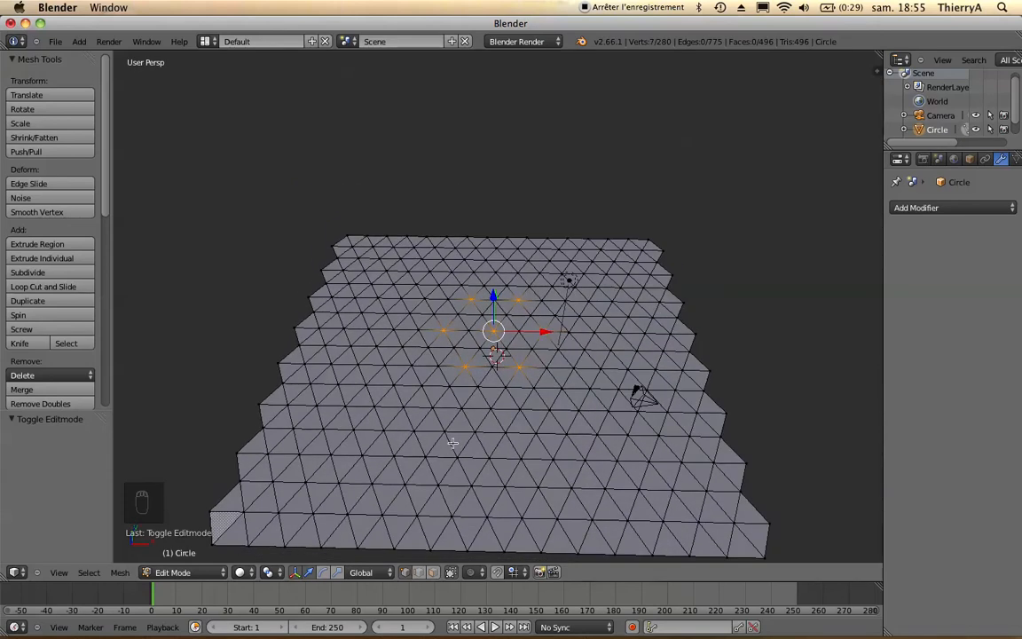
key("g")
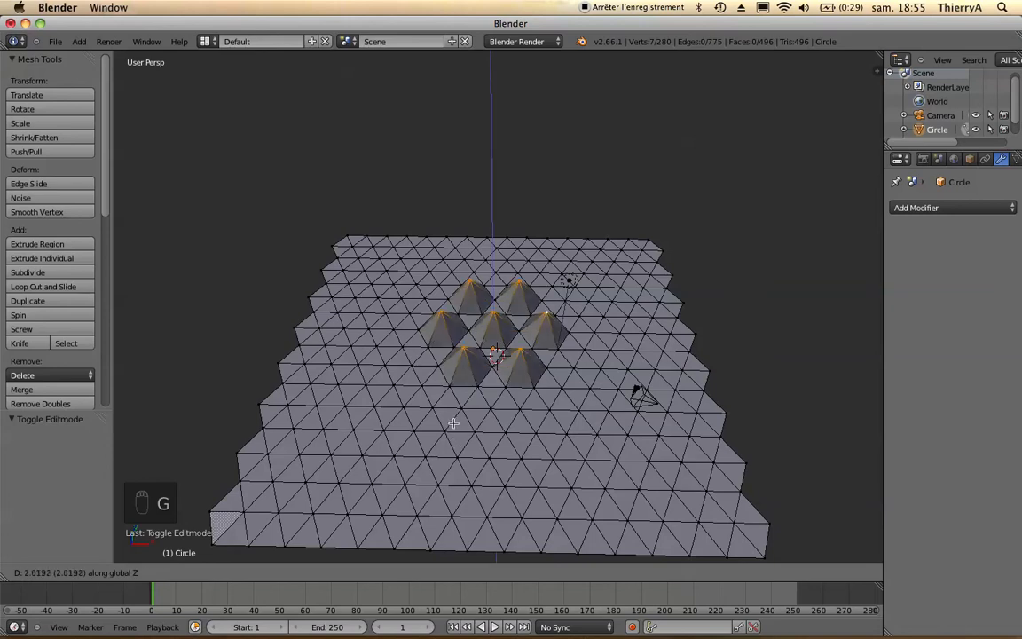